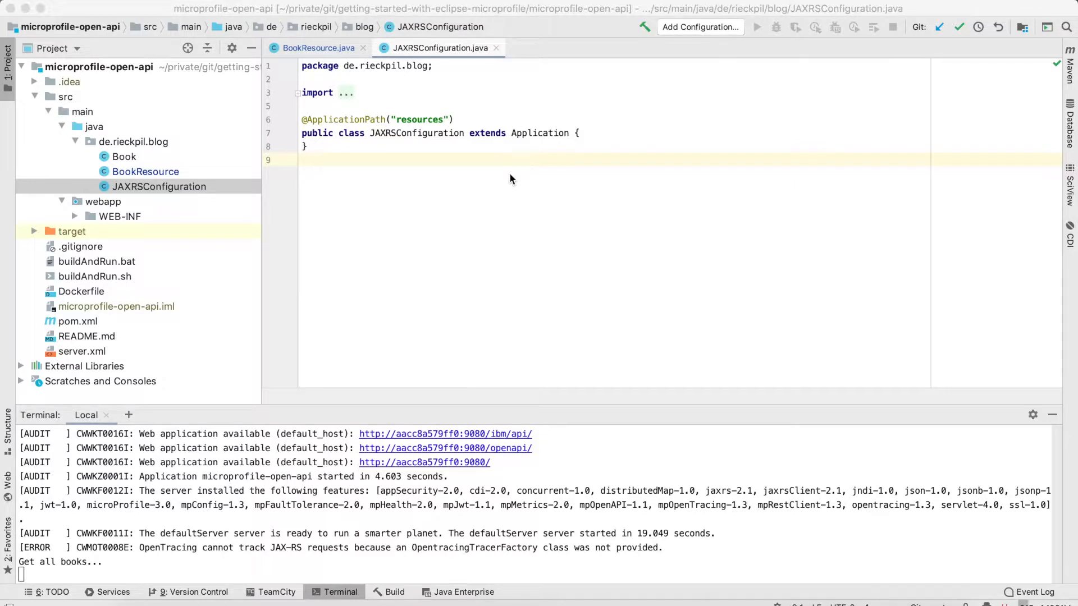
pyautogui.moveTo(515, 178)
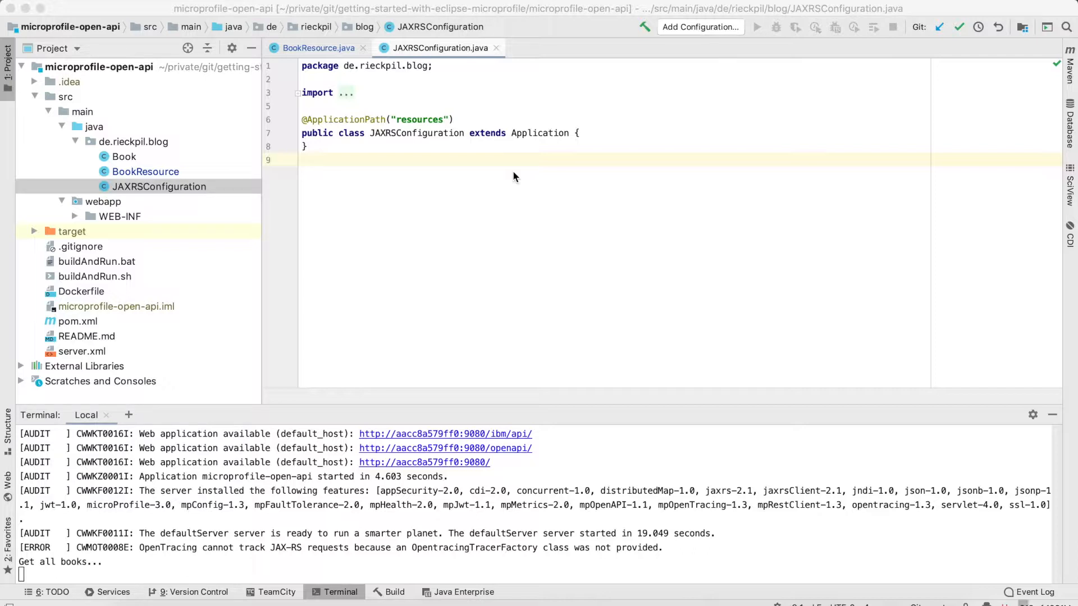
pyautogui.moveTo(422, 152)
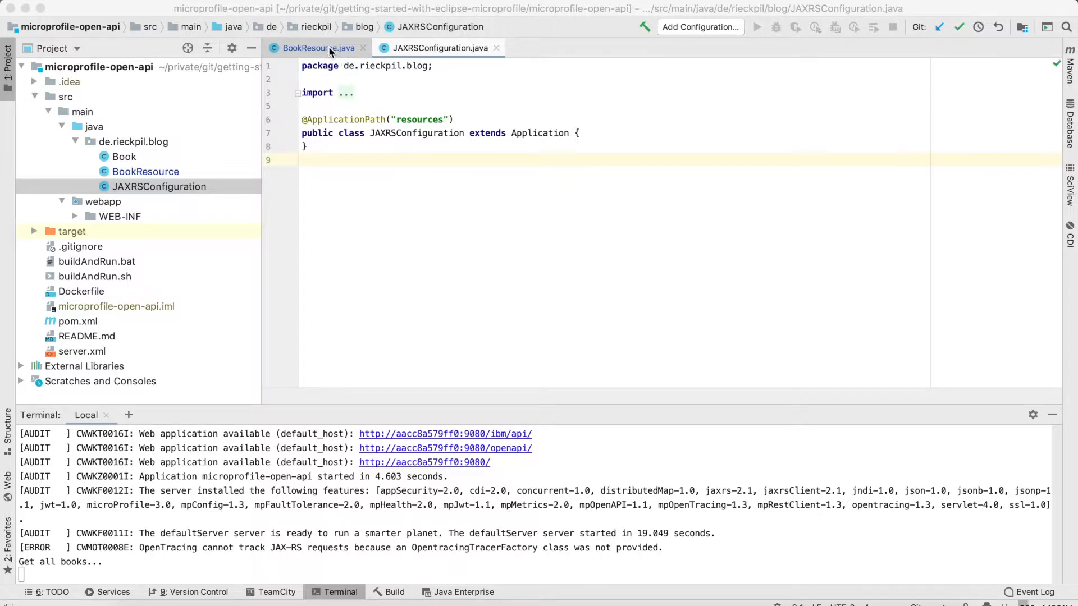
# Step: Show BookResource.java and scroll through getAllBooks, getBookById and createNewBook
pyautogui.click(316, 49)
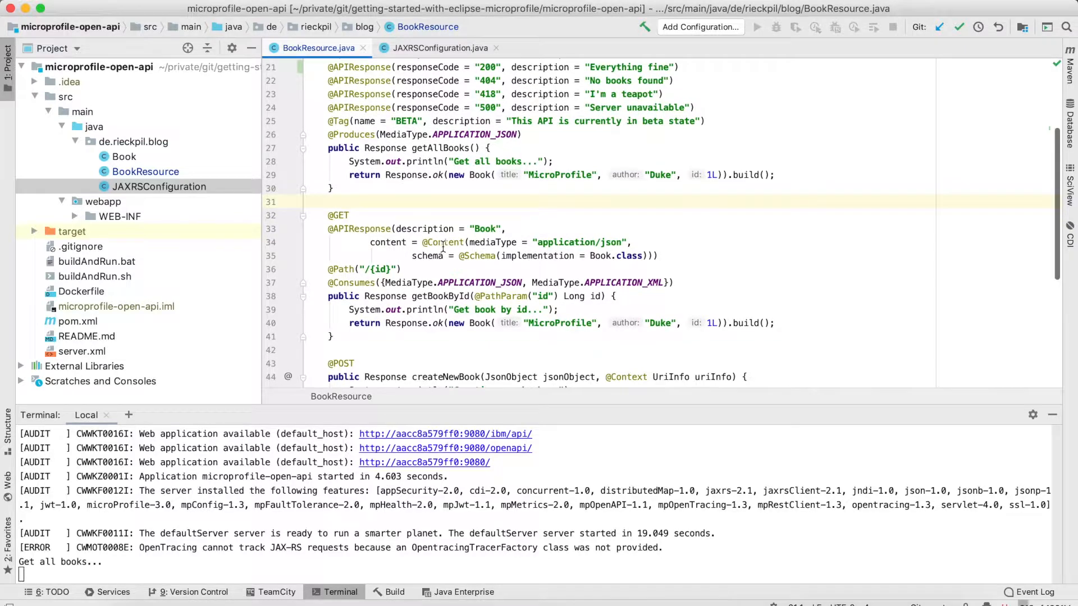
pyautogui.scroll(-3)
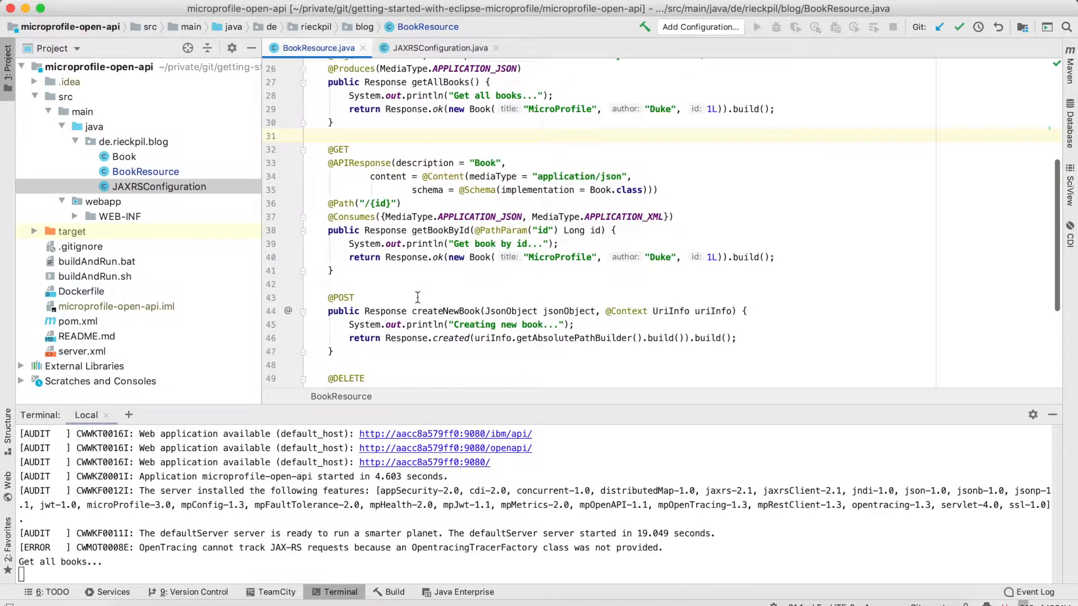
pyautogui.scroll(-3)
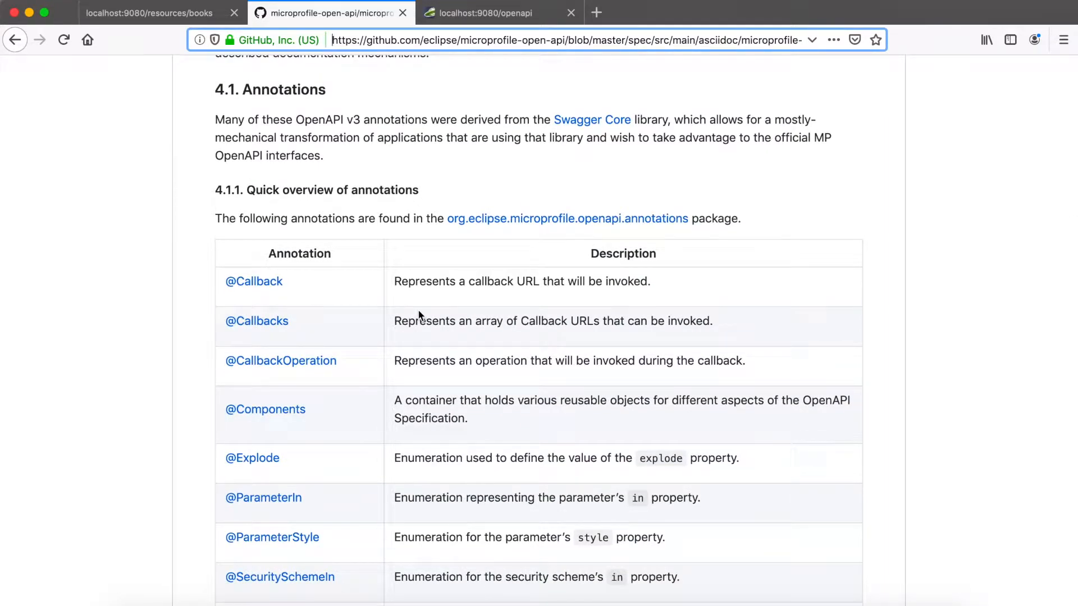
pyautogui.moveTo(561, 169)
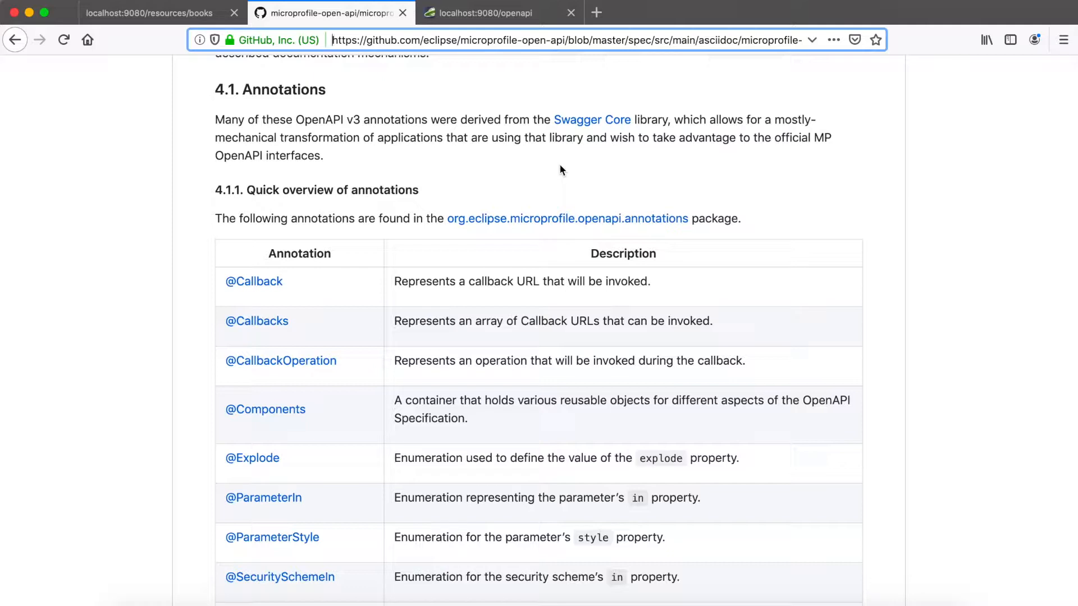
pyautogui.moveTo(358, 116)
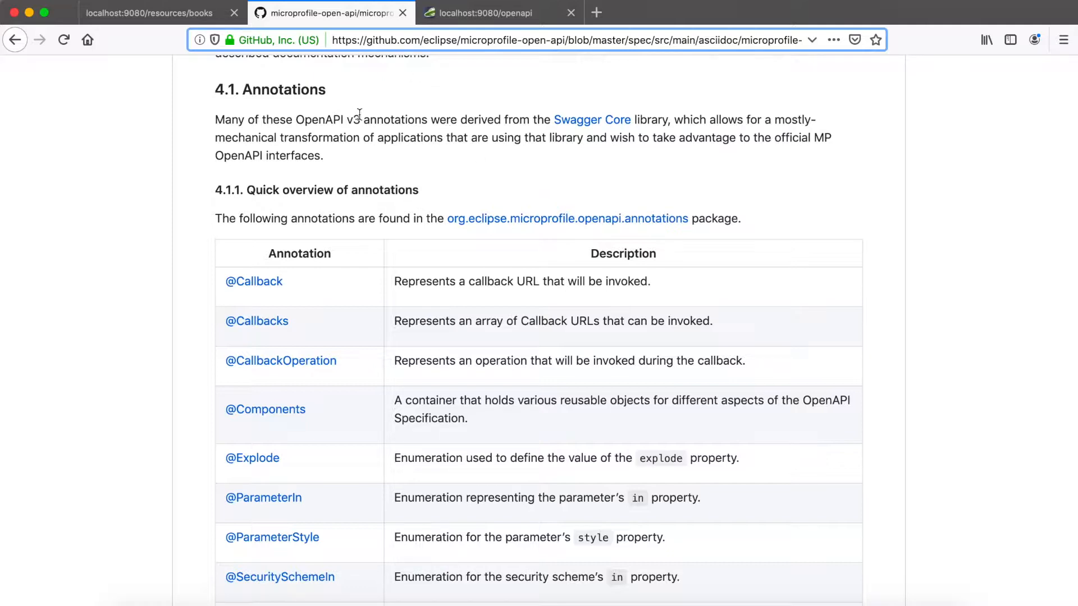
pyautogui.moveTo(460, 125)
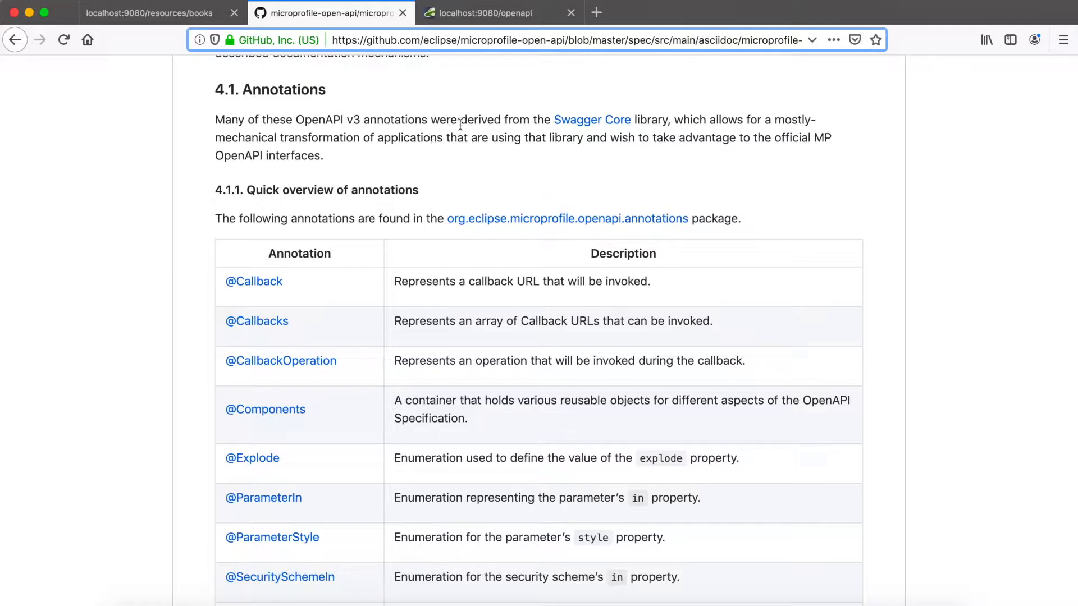
pyautogui.moveTo(585, 161)
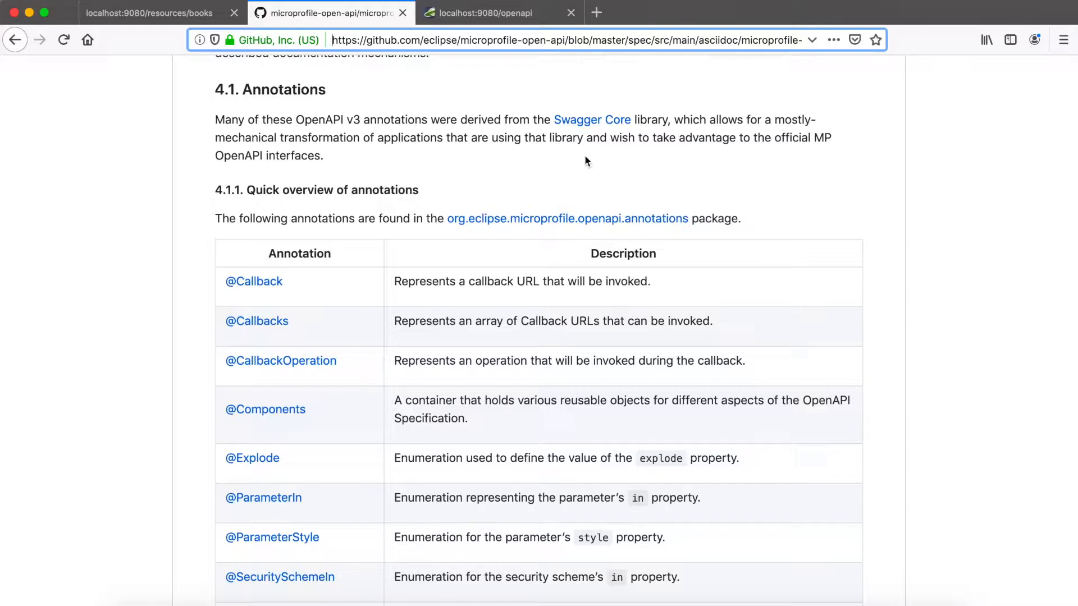
# Step: Scroll the section 4.1.1 annotation table down to the OAuth and security entries
pyautogui.scroll(-3)
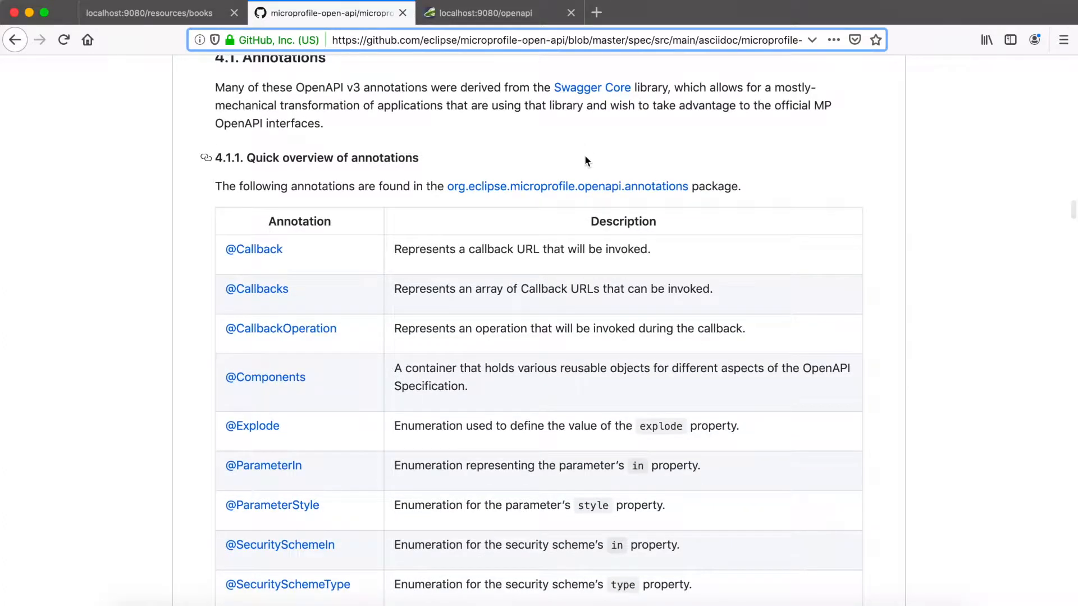
pyautogui.scroll(-3)
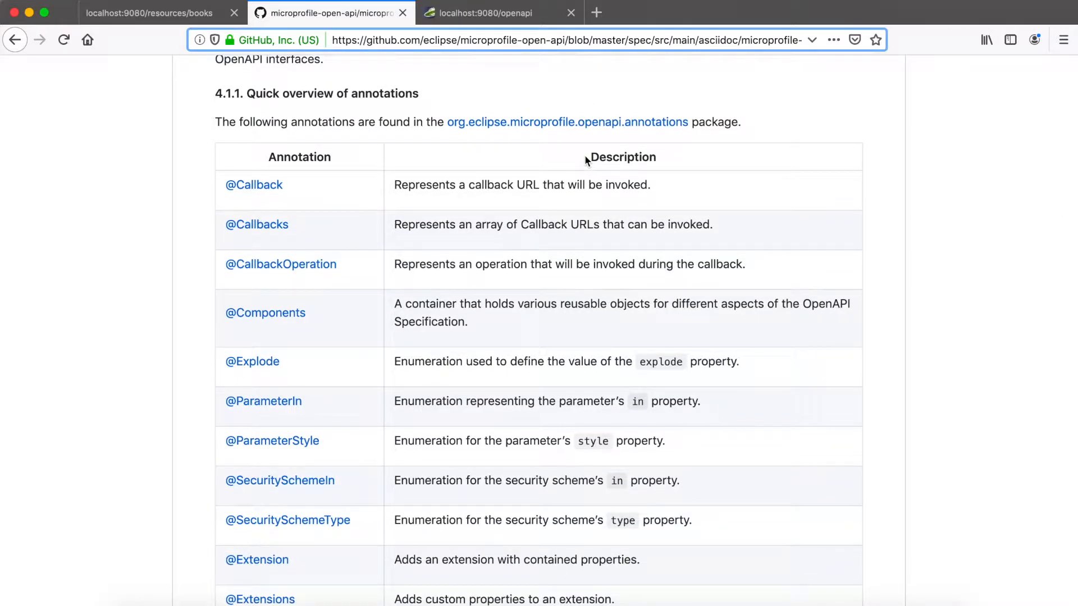
pyautogui.moveTo(443, 287)
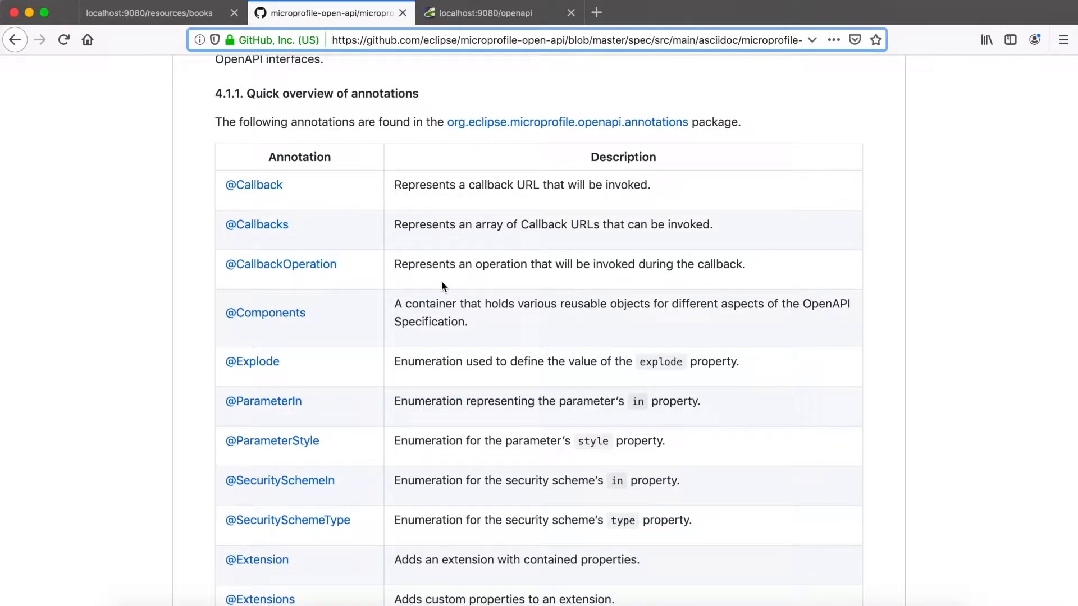
pyautogui.scroll(-3)
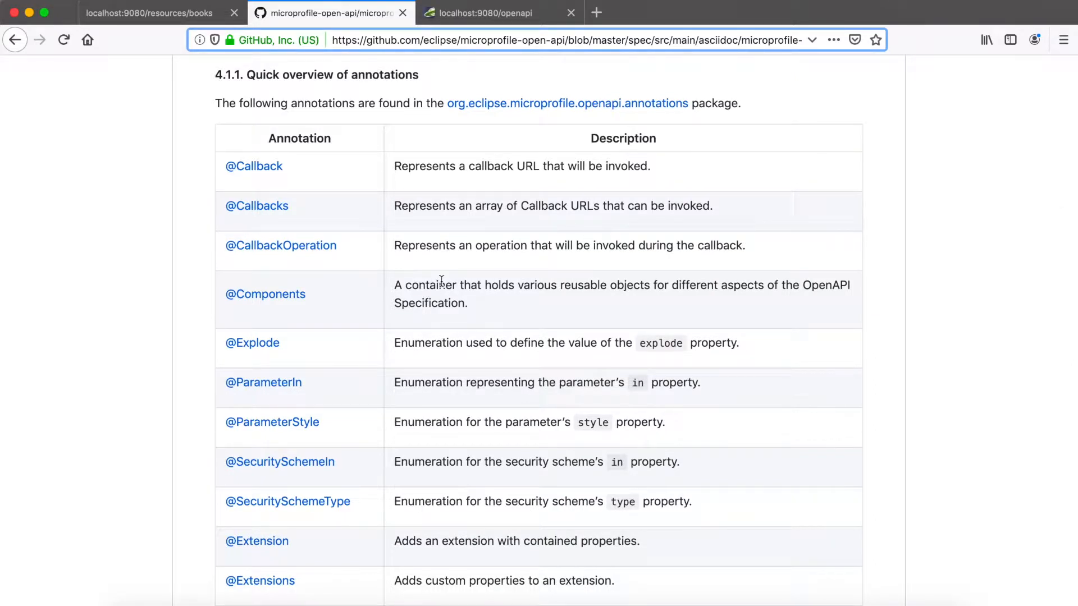
pyautogui.scroll(-3)
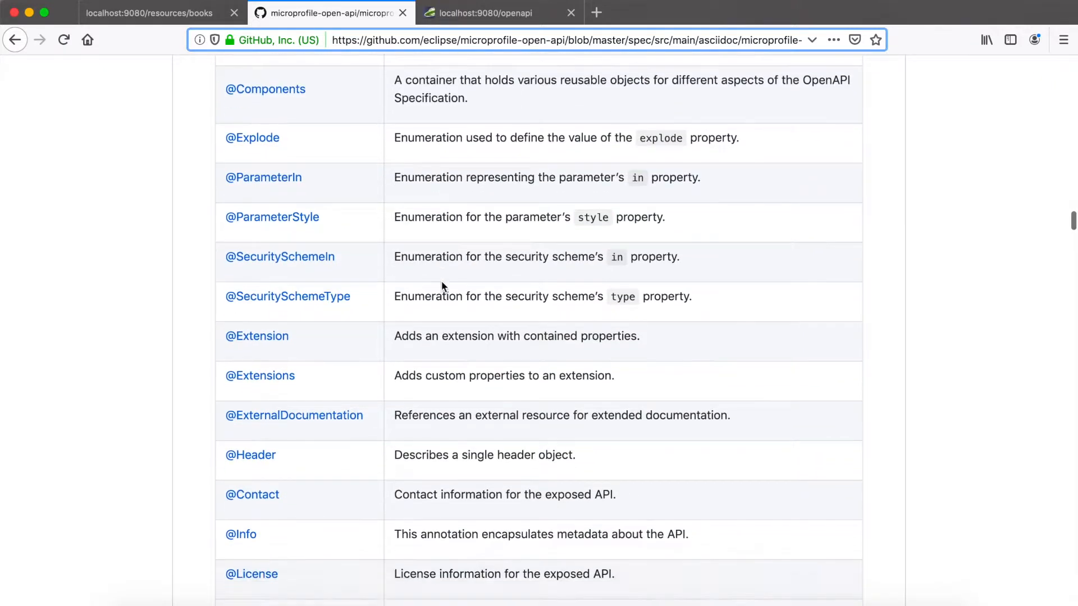
pyautogui.scroll(-3)
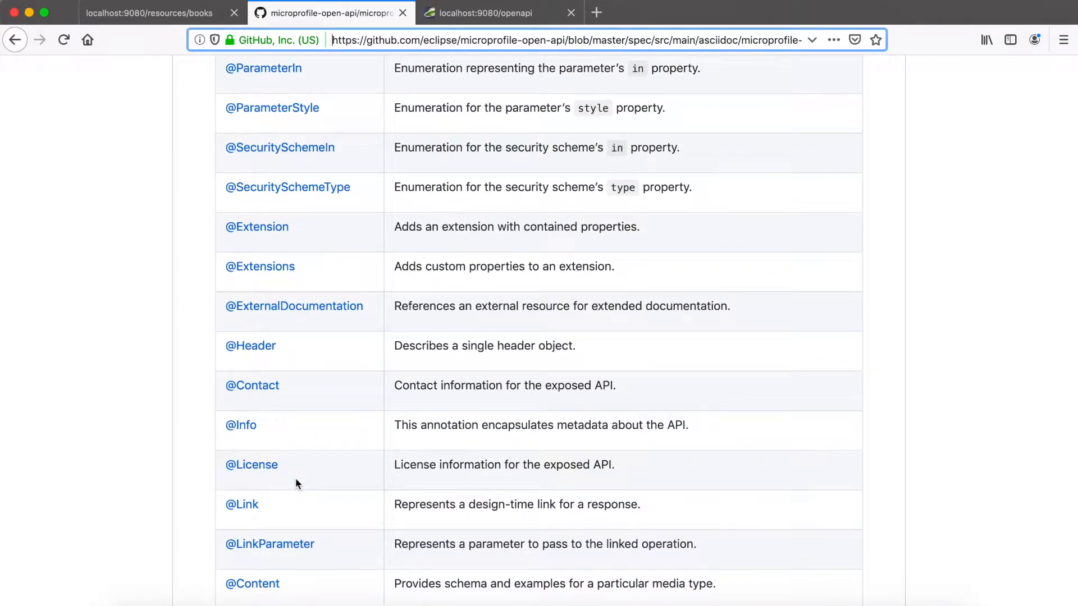
pyautogui.scroll(-3)
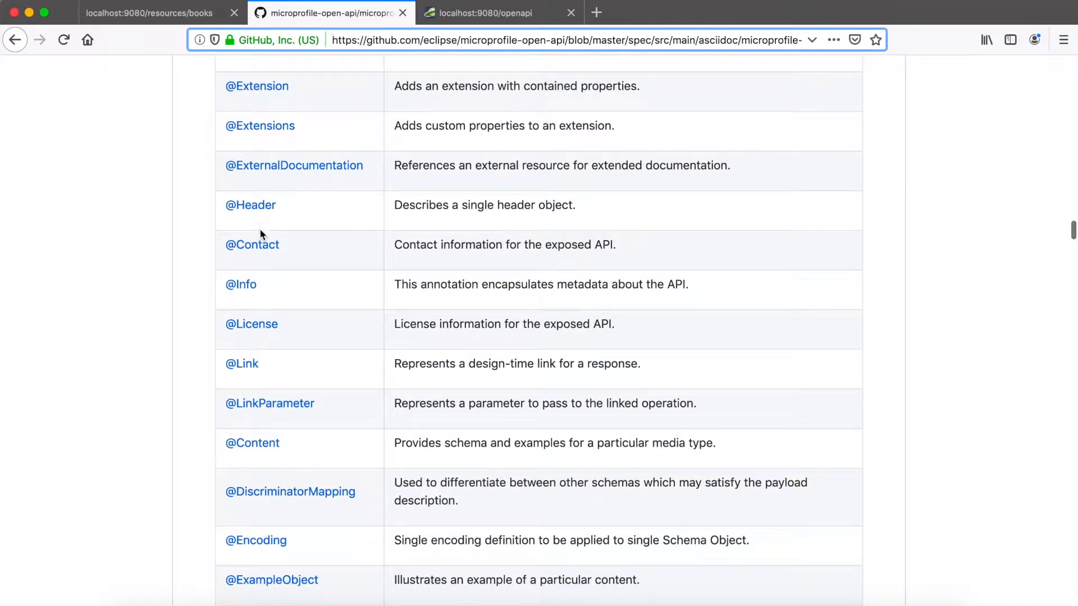
pyautogui.scroll(-3)
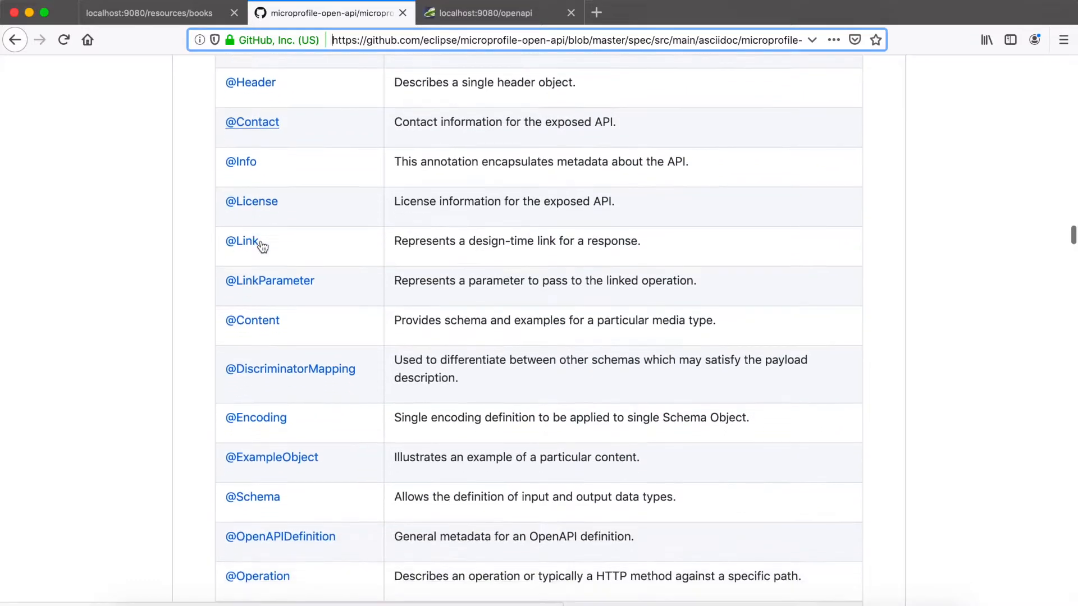
pyautogui.scroll(-3)
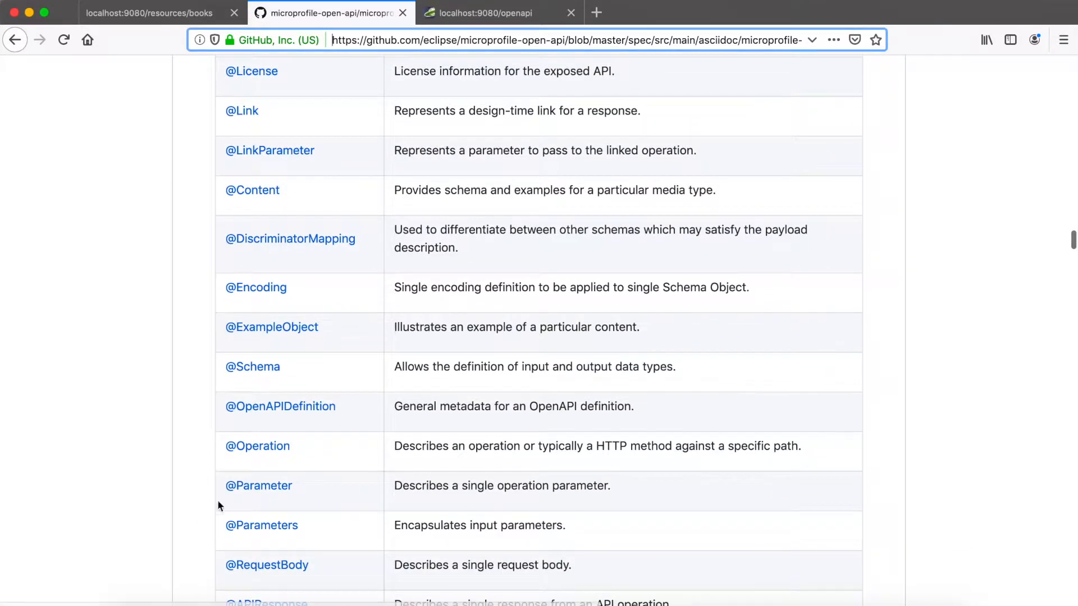
pyautogui.moveTo(259, 485)
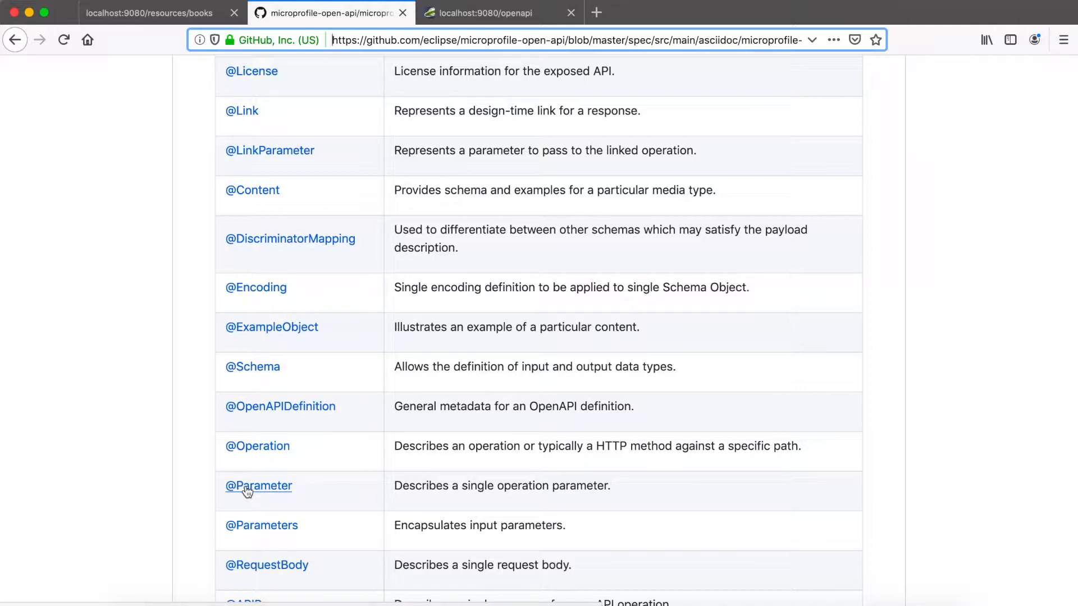
pyautogui.scroll(-3)
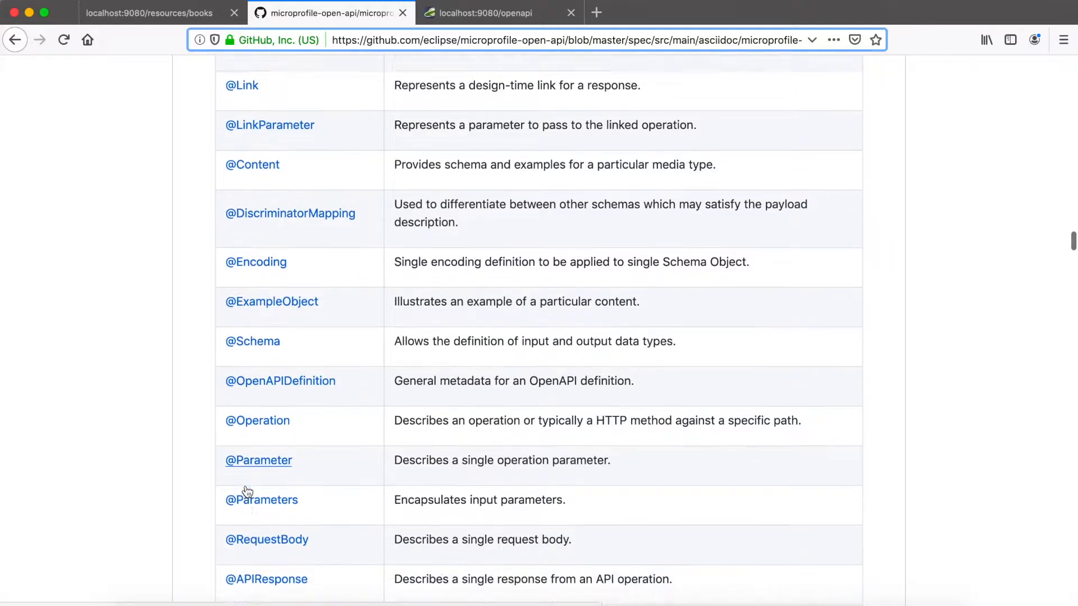
pyautogui.scroll(-3)
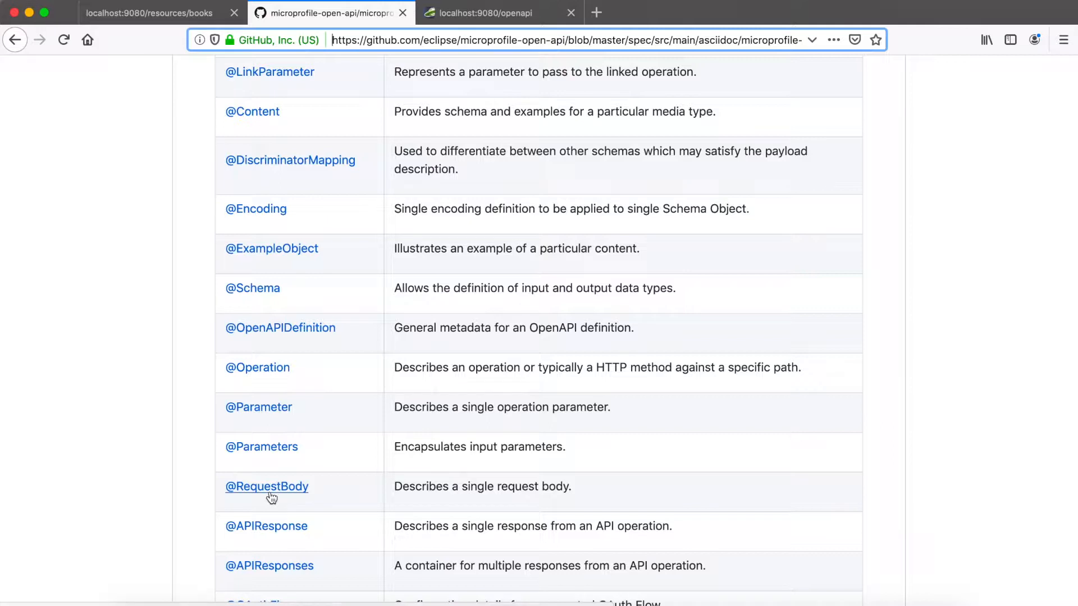
pyautogui.scroll(-3)
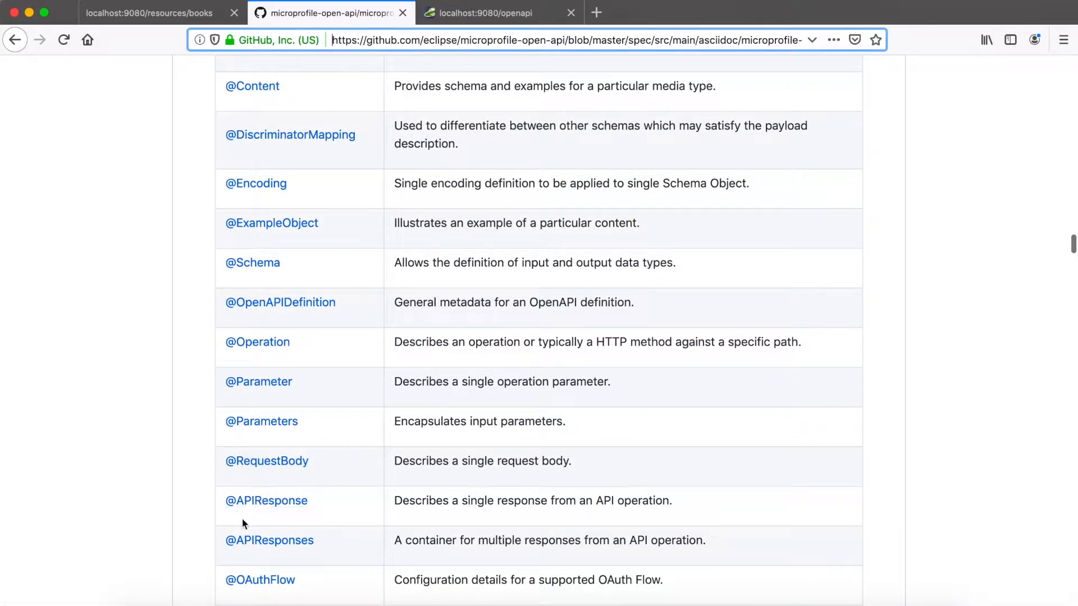
pyautogui.scroll(-3)
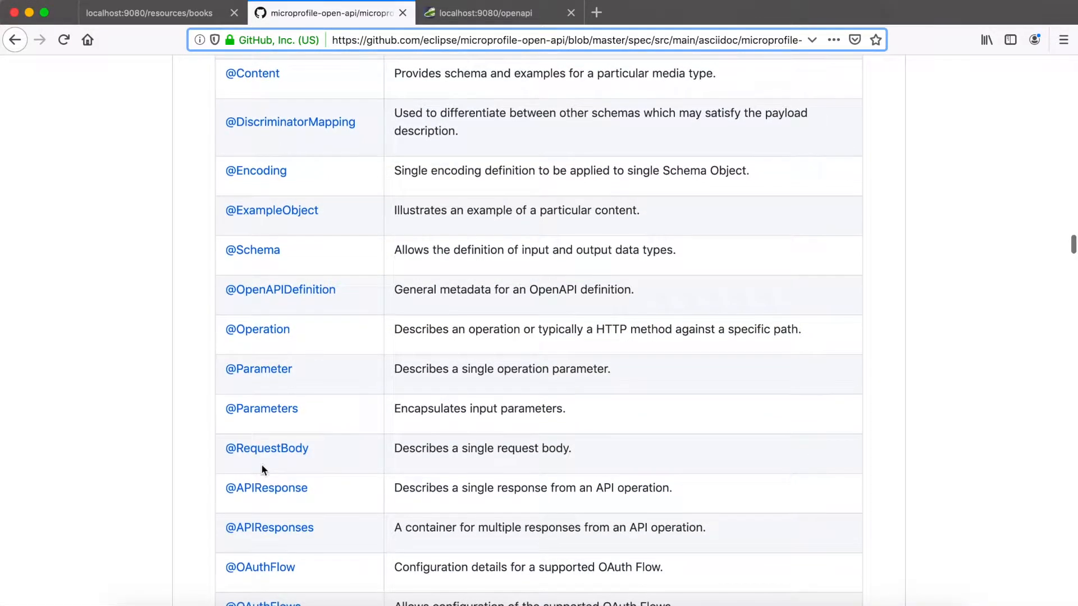
pyautogui.scroll(-3)
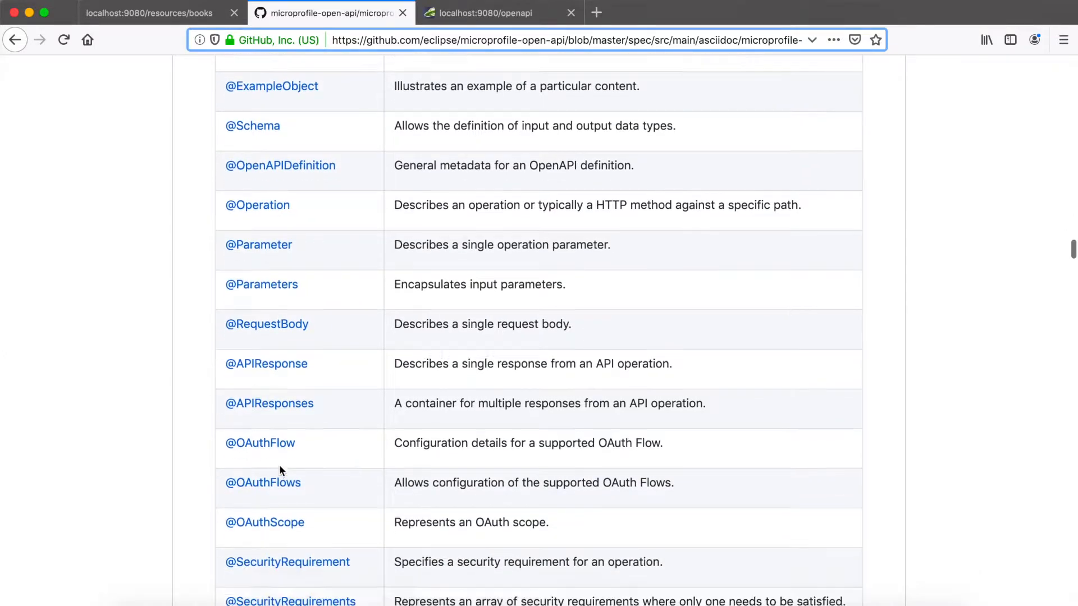
pyautogui.scroll(-3)
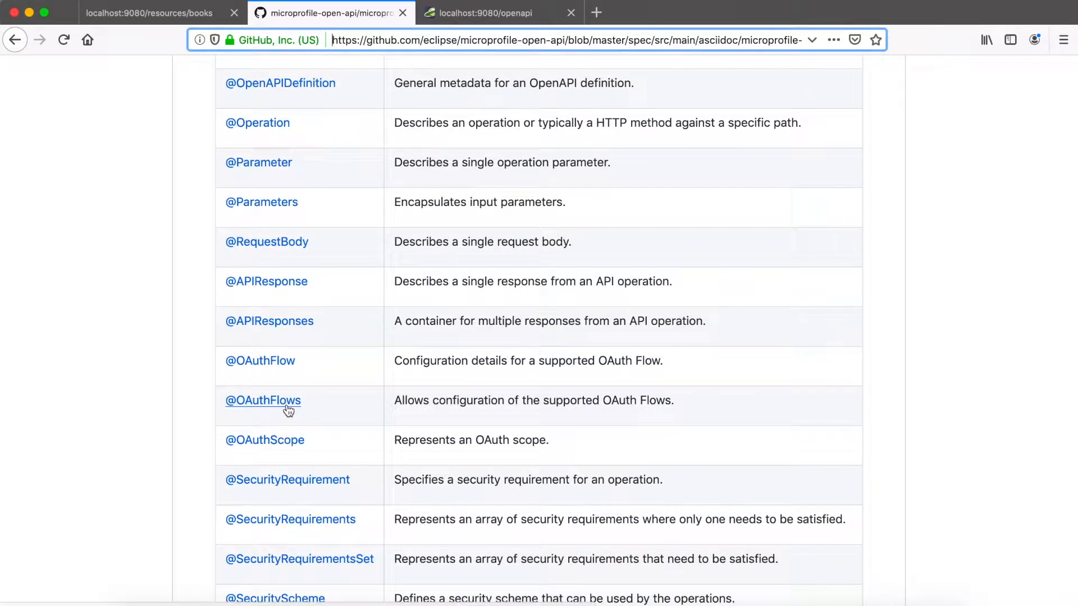
pyautogui.scroll(-3)
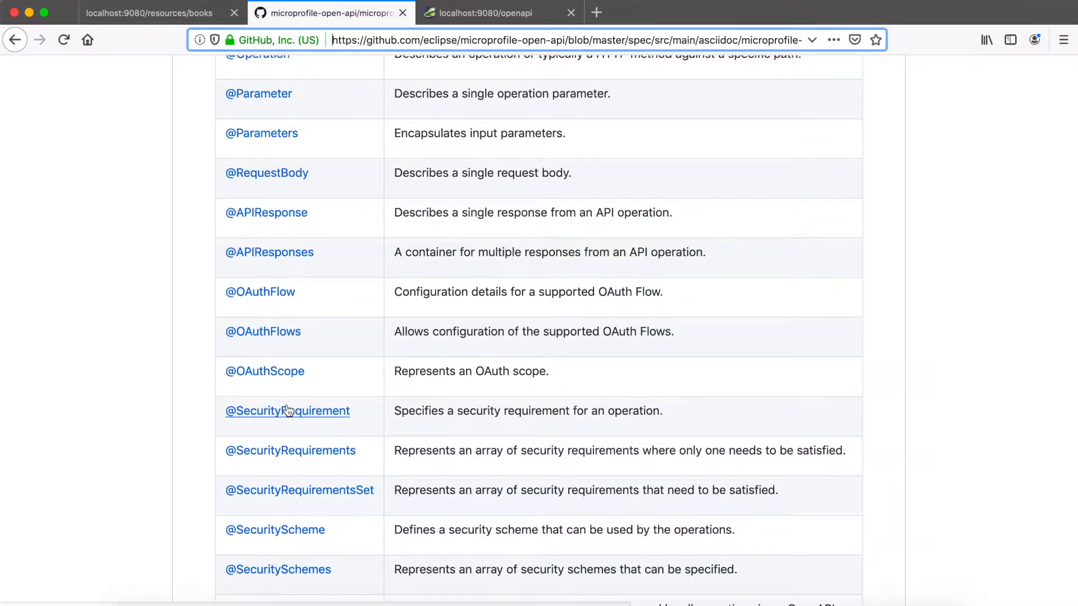
pyautogui.scroll(-3)
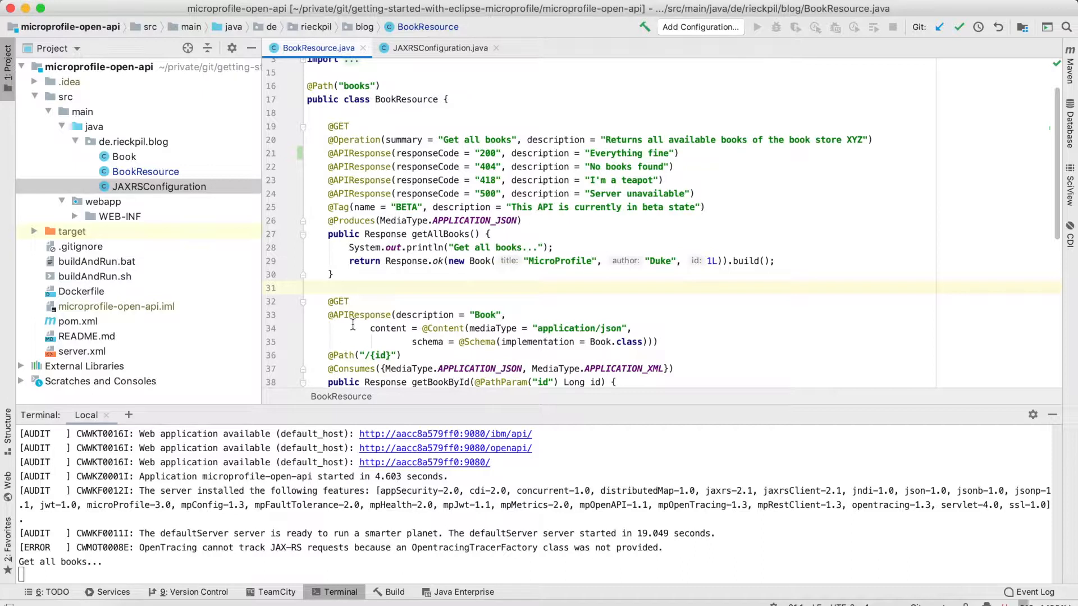
pyautogui.moveTo(383, 232)
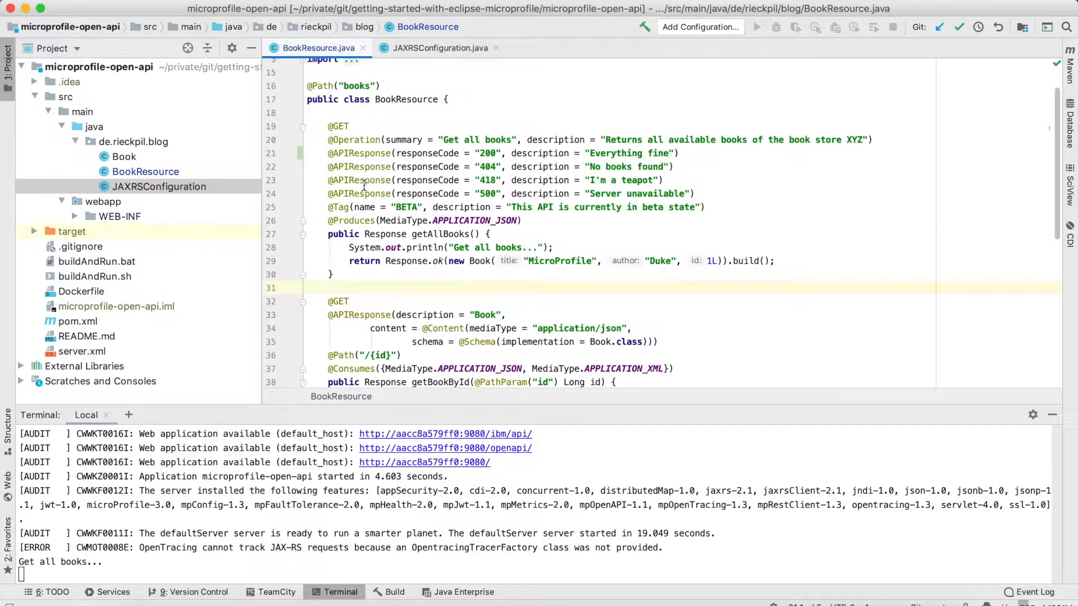
pyautogui.doubleClick(355, 140)
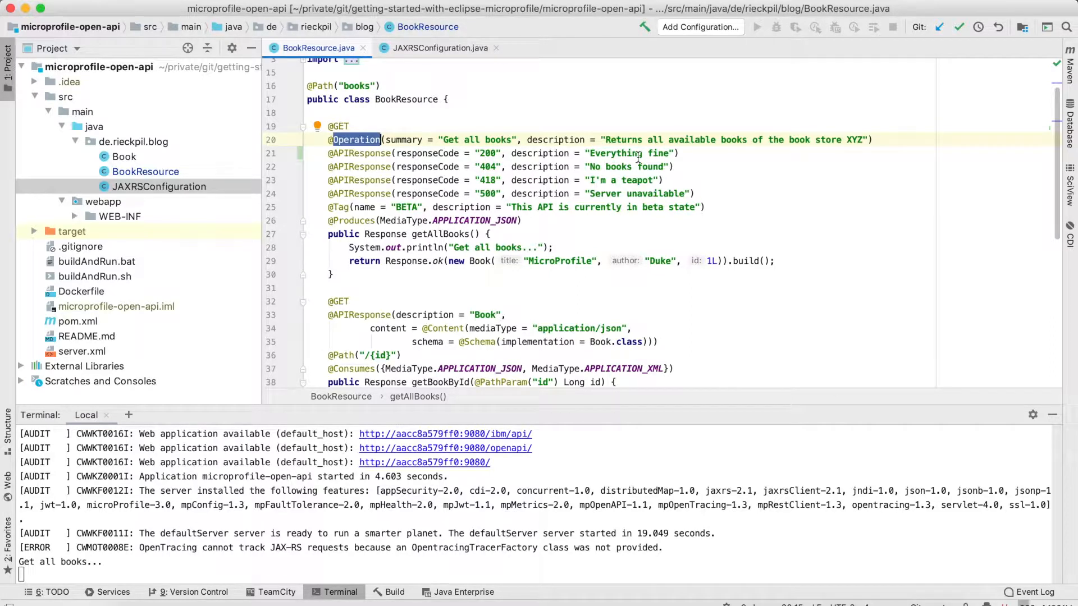
pyautogui.moveTo(542, 122)
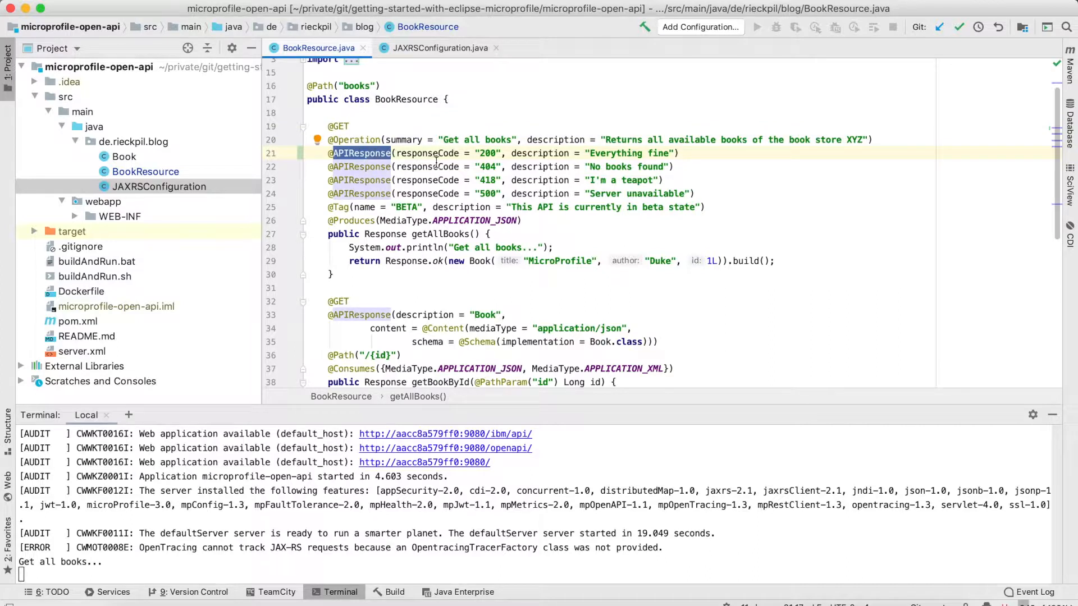
pyautogui.moveTo(514, 166)
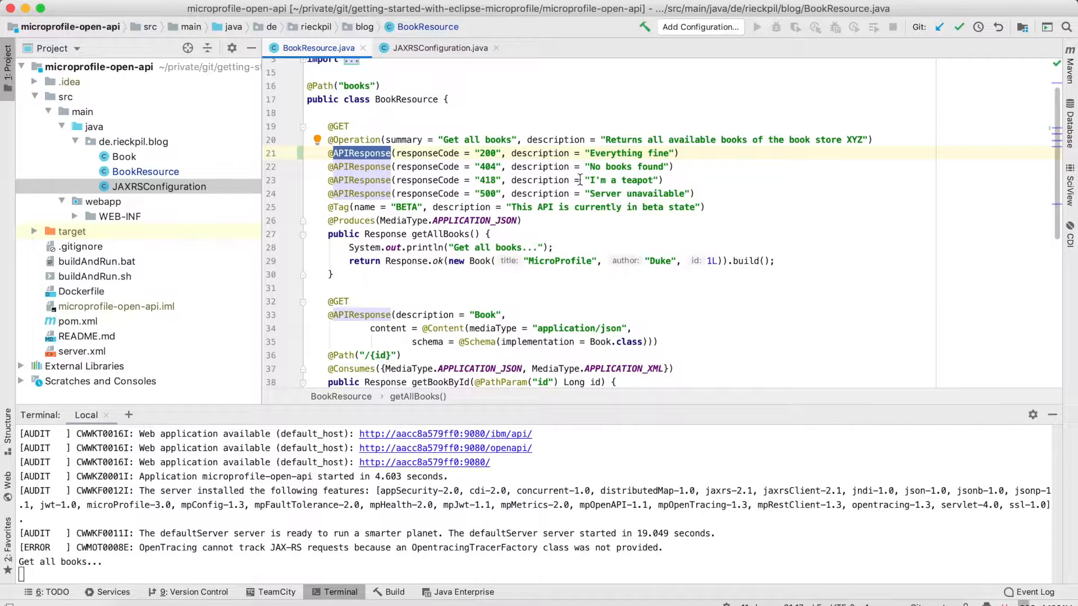
pyautogui.scroll(-3)
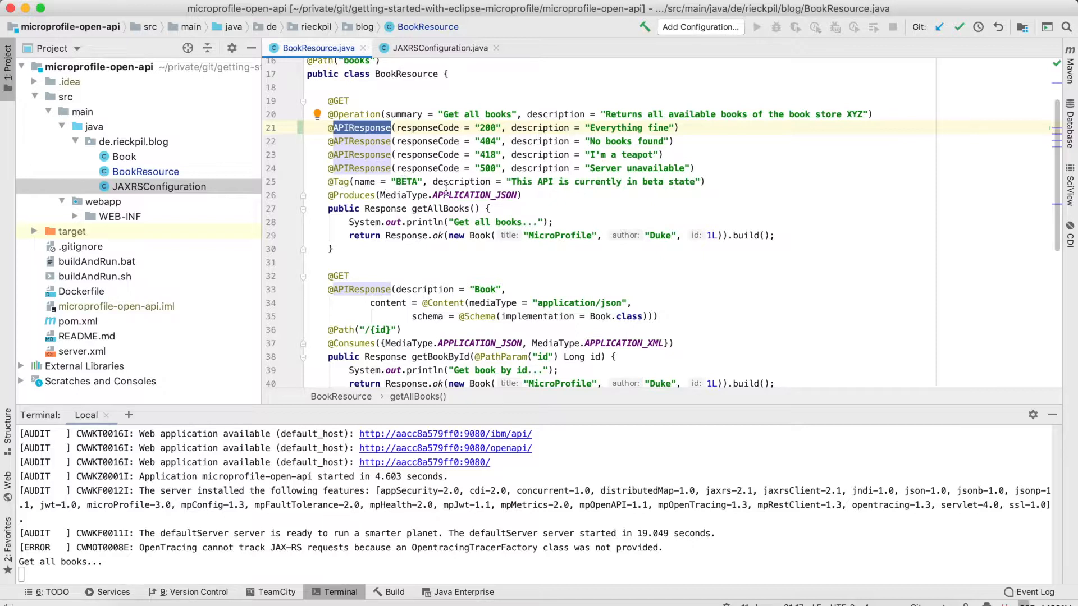
pyautogui.moveTo(410, 258)
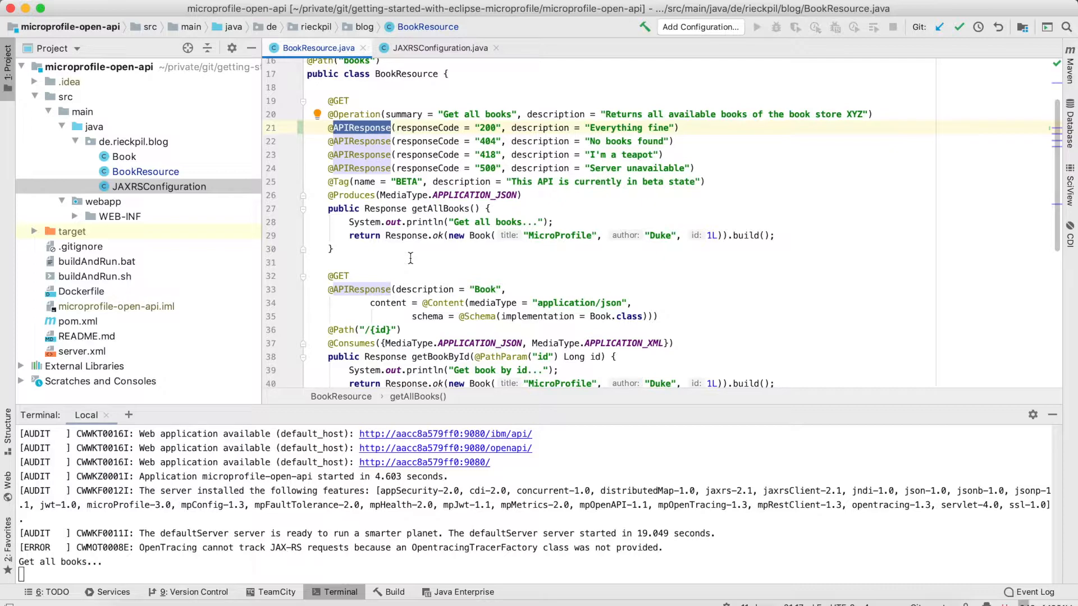
pyautogui.scroll(-3)
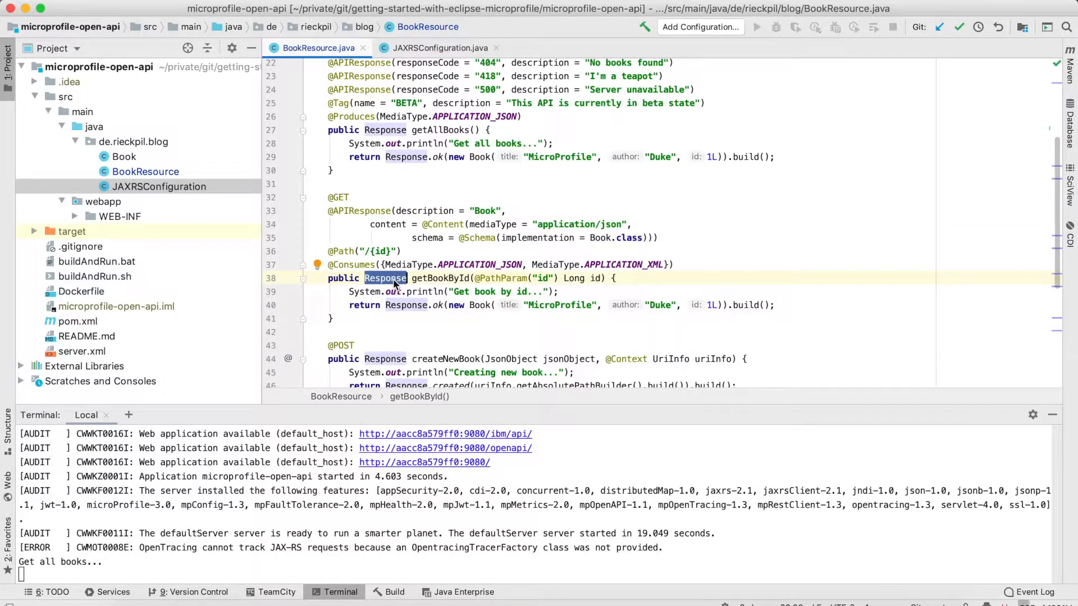
pyautogui.moveTo(475, 309)
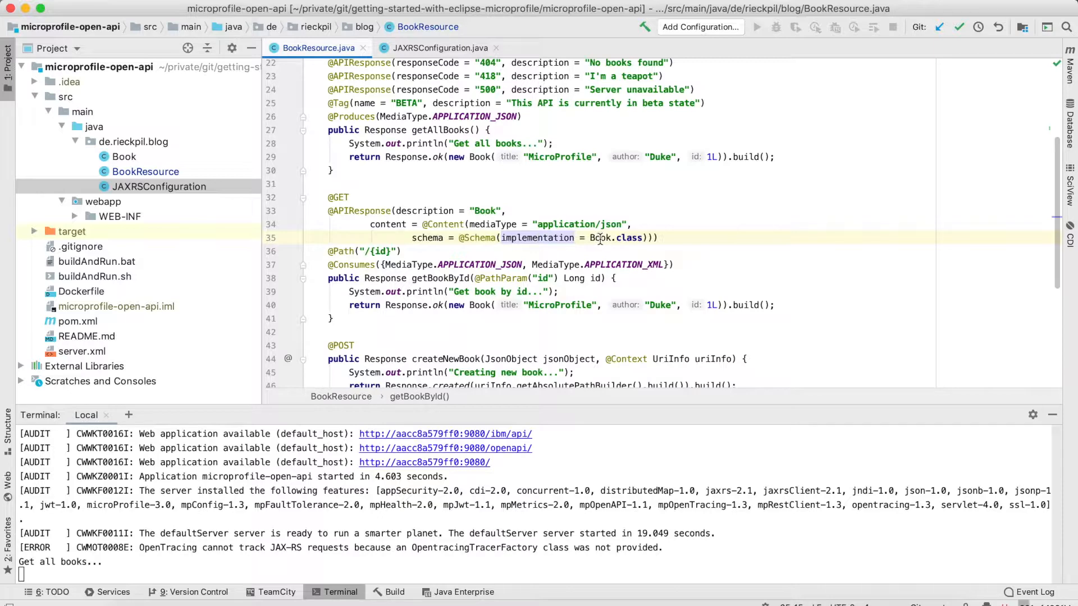
pyautogui.moveTo(600, 238)
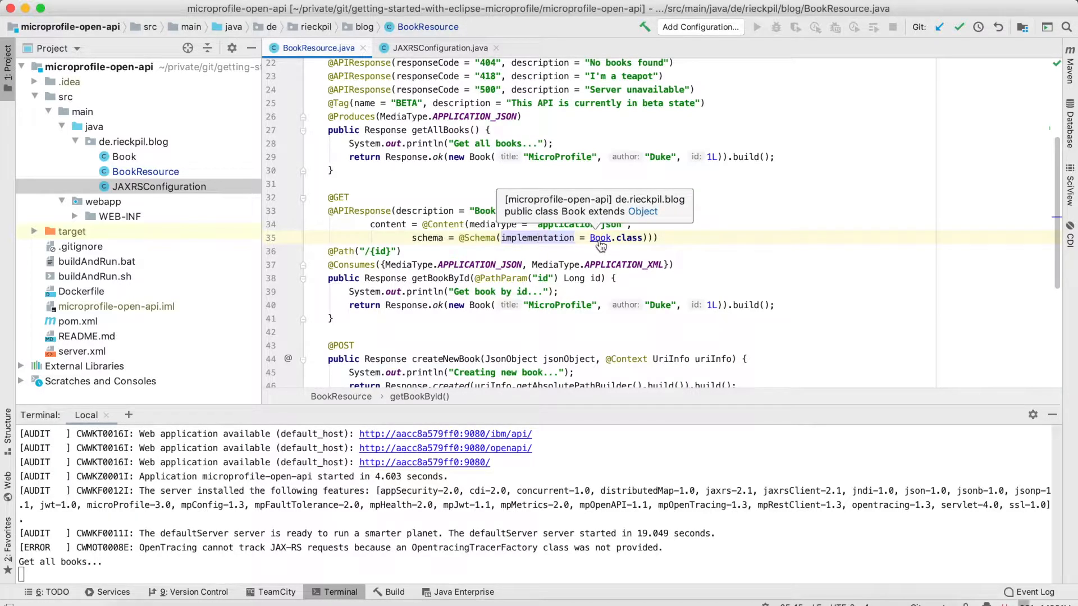
pyautogui.click(600, 238)
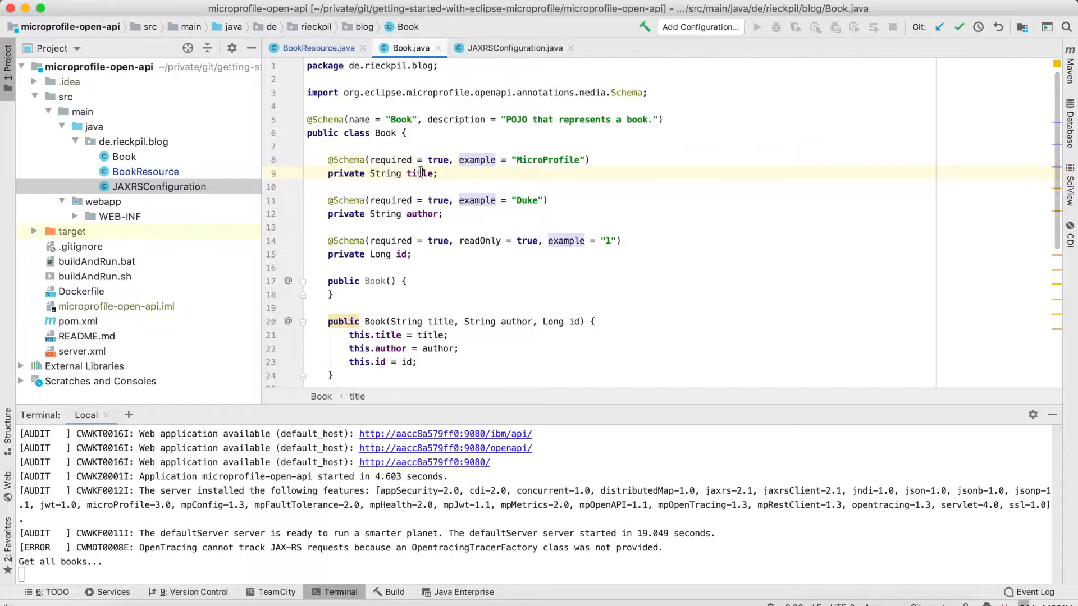
pyautogui.click(420, 173)
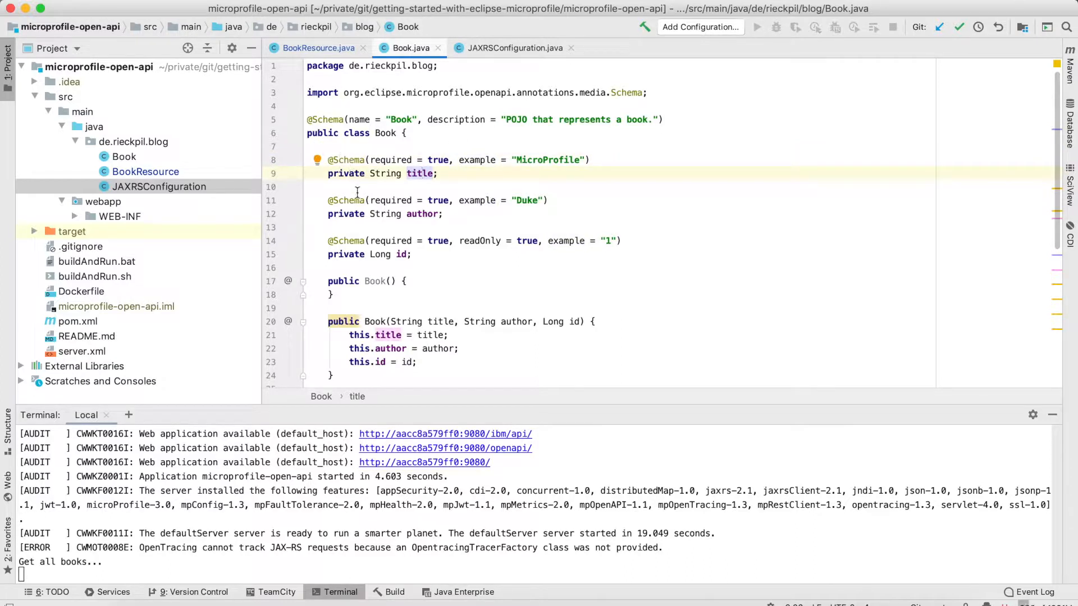
pyautogui.moveTo(404, 206)
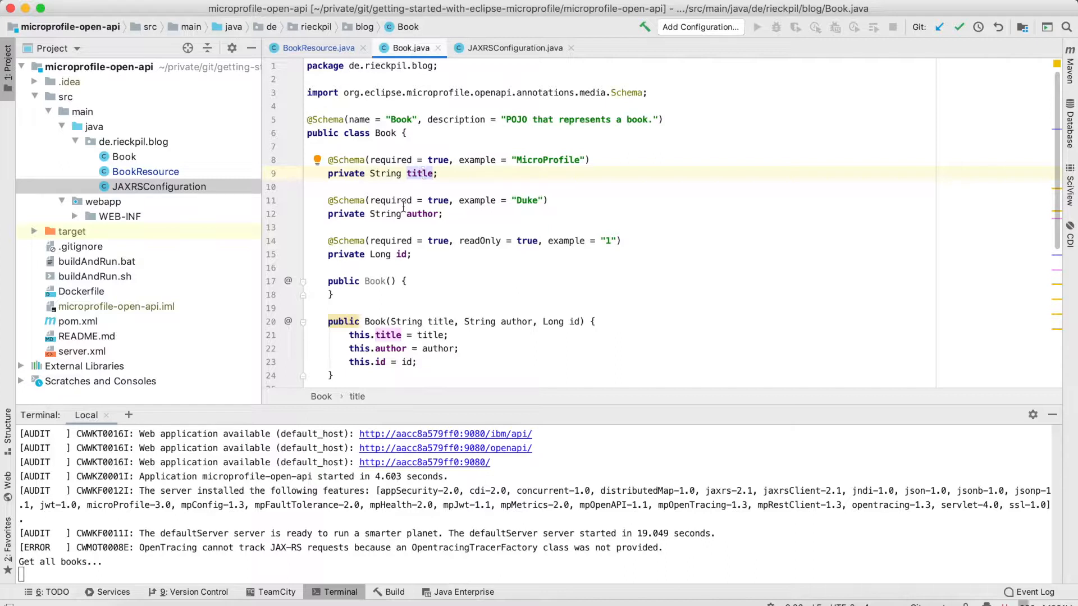
pyautogui.moveTo(438, 187)
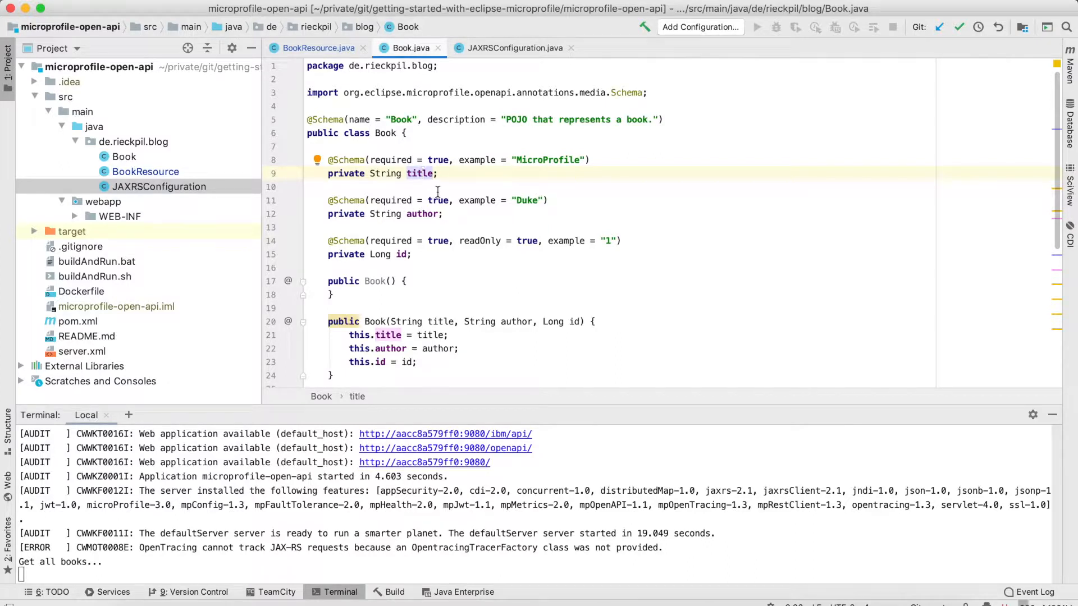
pyautogui.moveTo(465, 163)
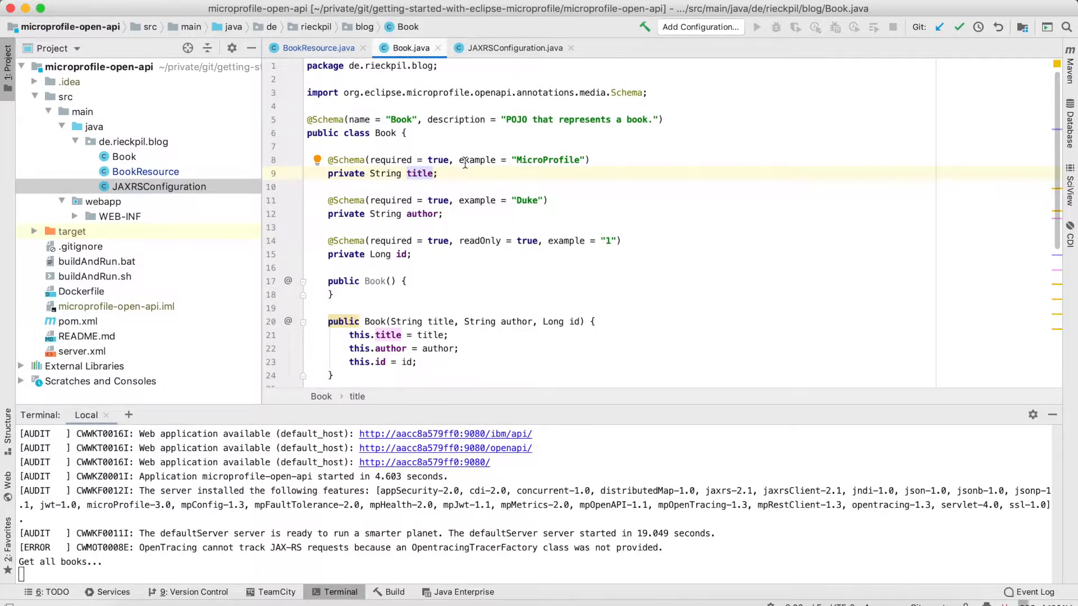
pyautogui.moveTo(541, 160)
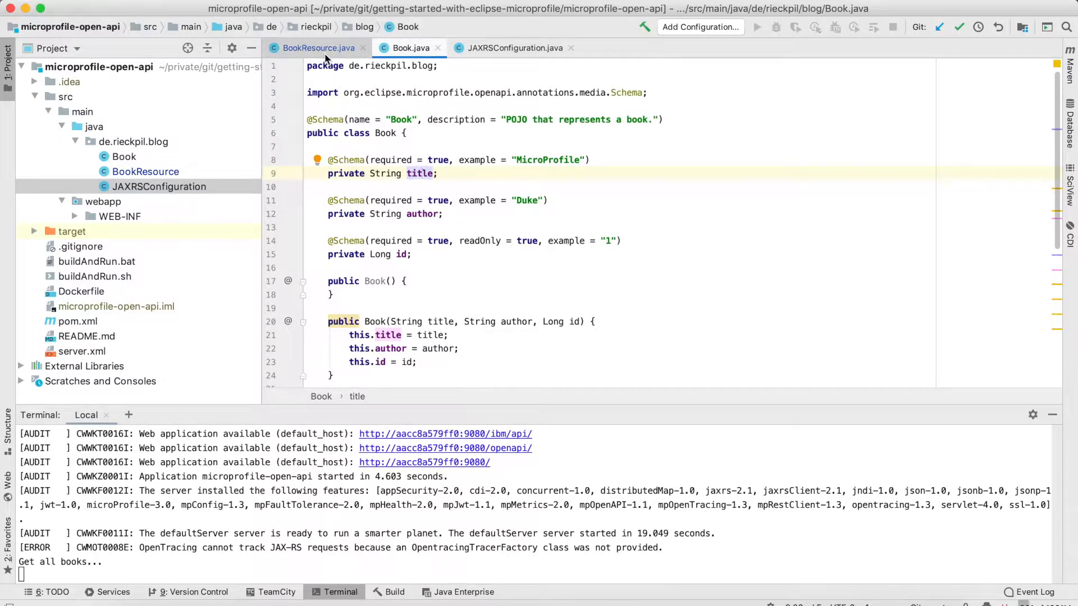
pyautogui.moveTo(316, 47)
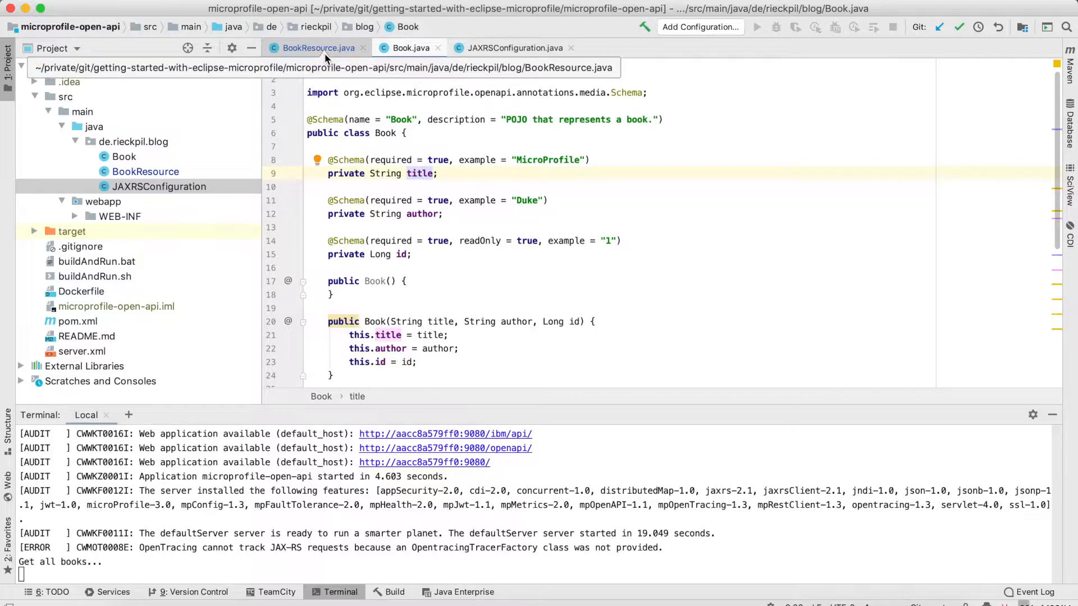
# Step: Return to BookResource.java and scroll through its annotated methods
pyautogui.click(318, 49)
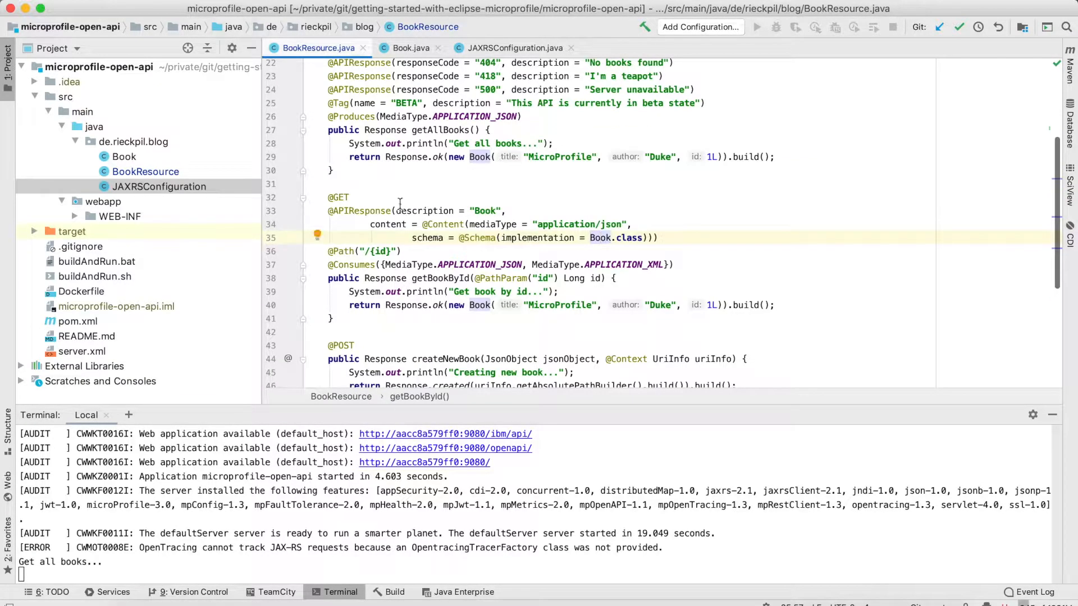
pyautogui.scroll(-3)
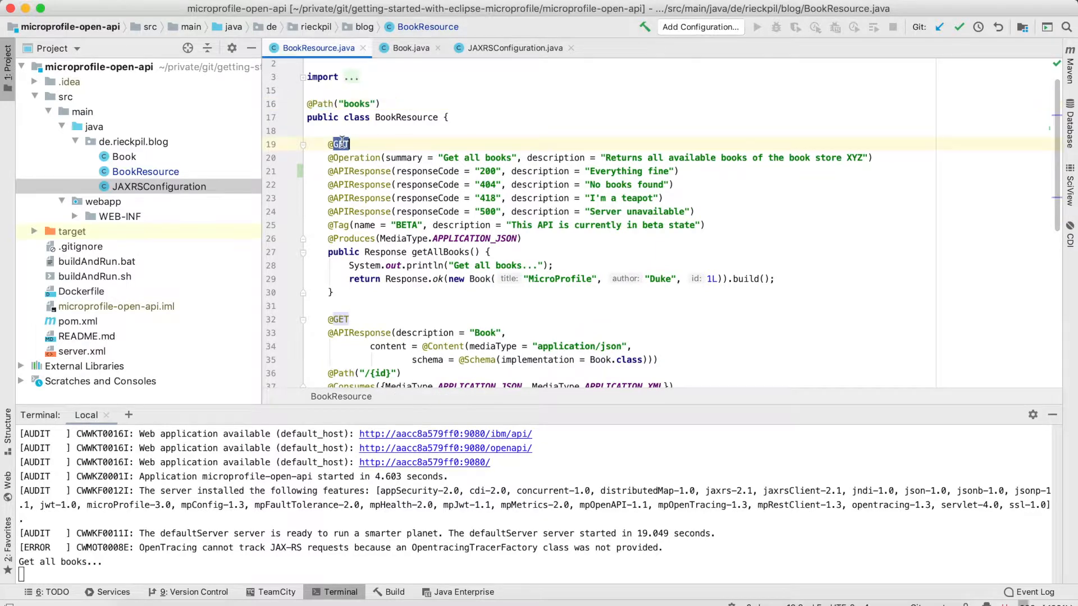
pyautogui.scroll(-3)
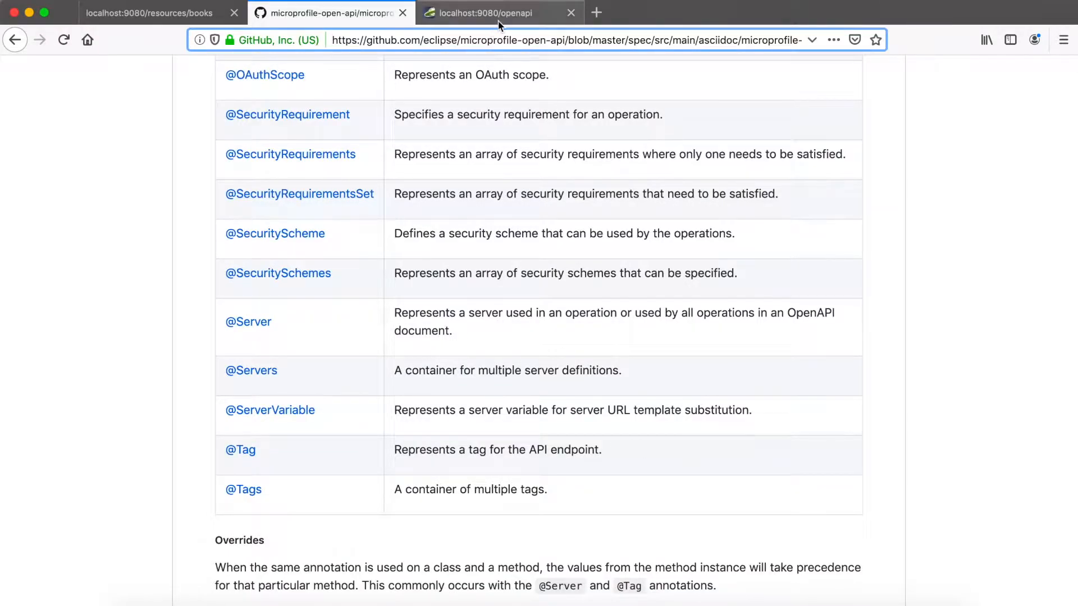
# Step: Switch to the localhost:9080/openapi YAML and scroll into the book paths
pyautogui.click(485, 12)
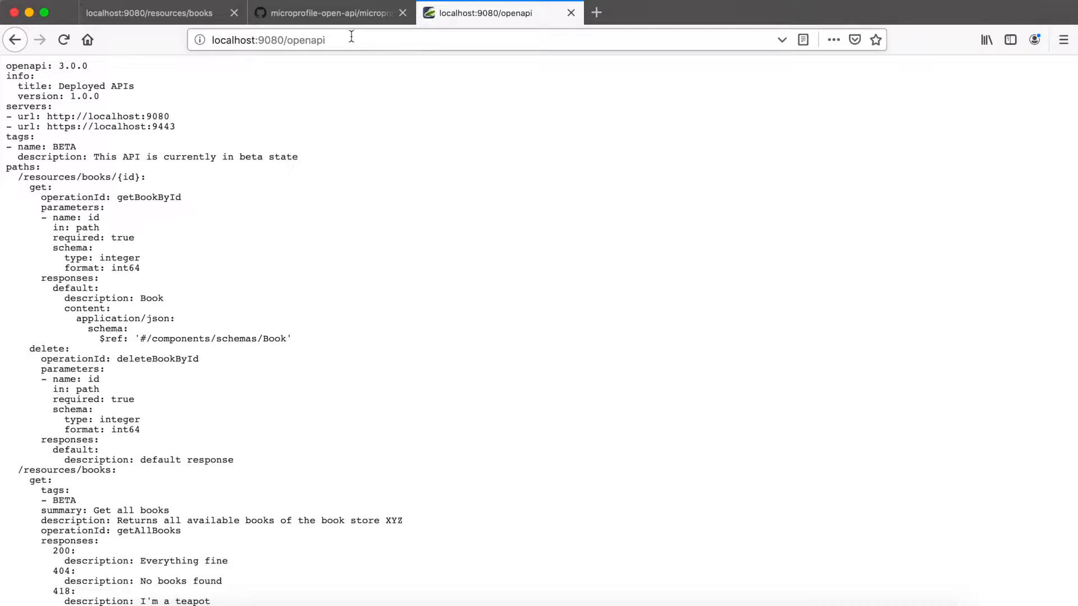
pyautogui.click(268, 39)
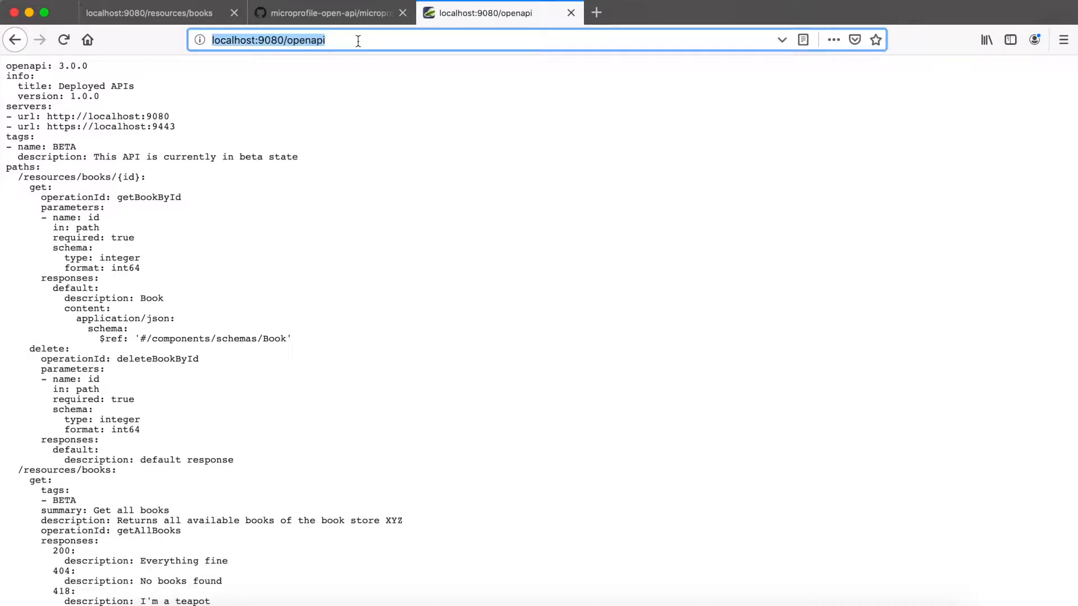
pyautogui.moveTo(304, 73)
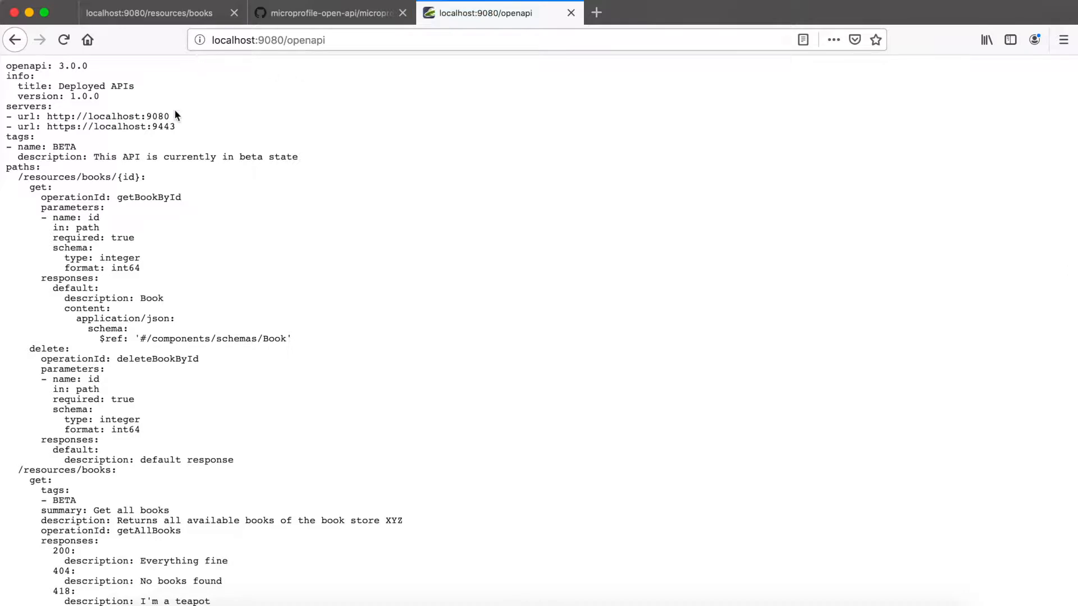
pyautogui.scroll(-3)
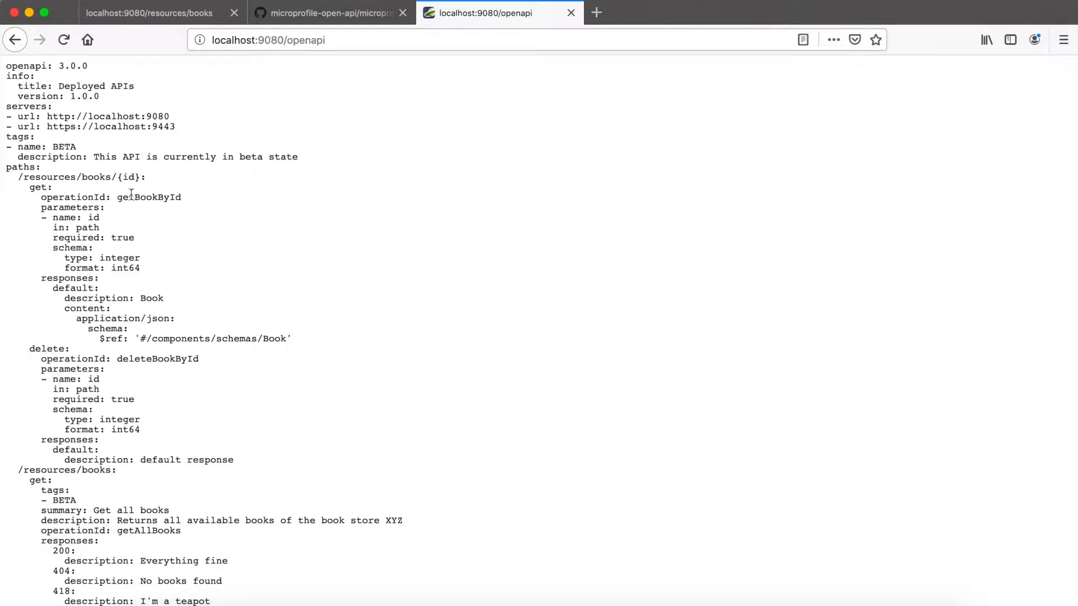
pyautogui.scroll(-3)
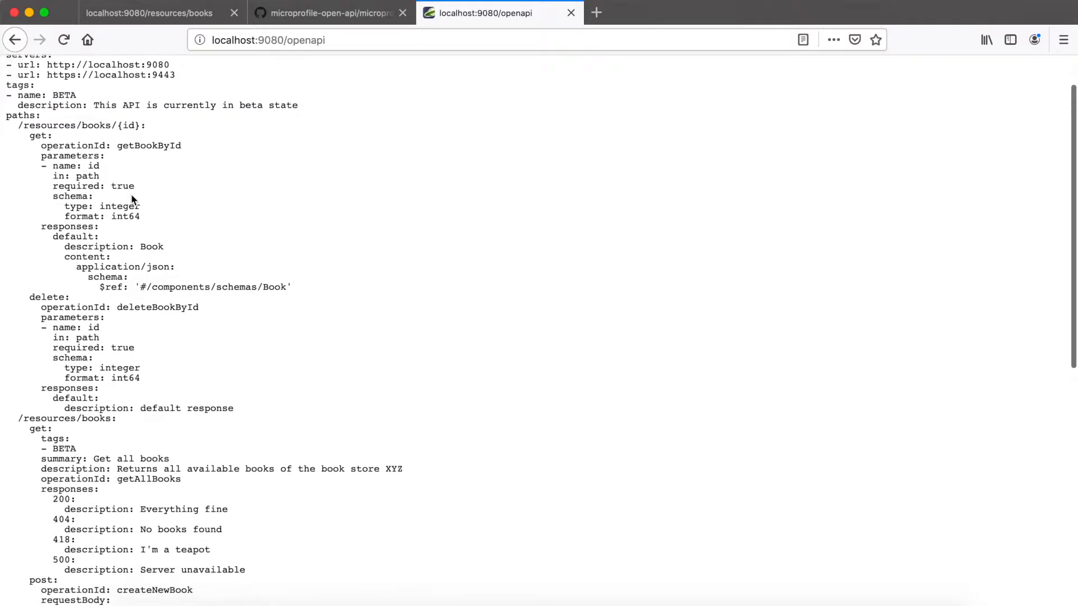
# Step: Highlight the /resources/books/{id} path and its Book schema reference, then browse the schemas
pyautogui.doubleClick(82, 125)
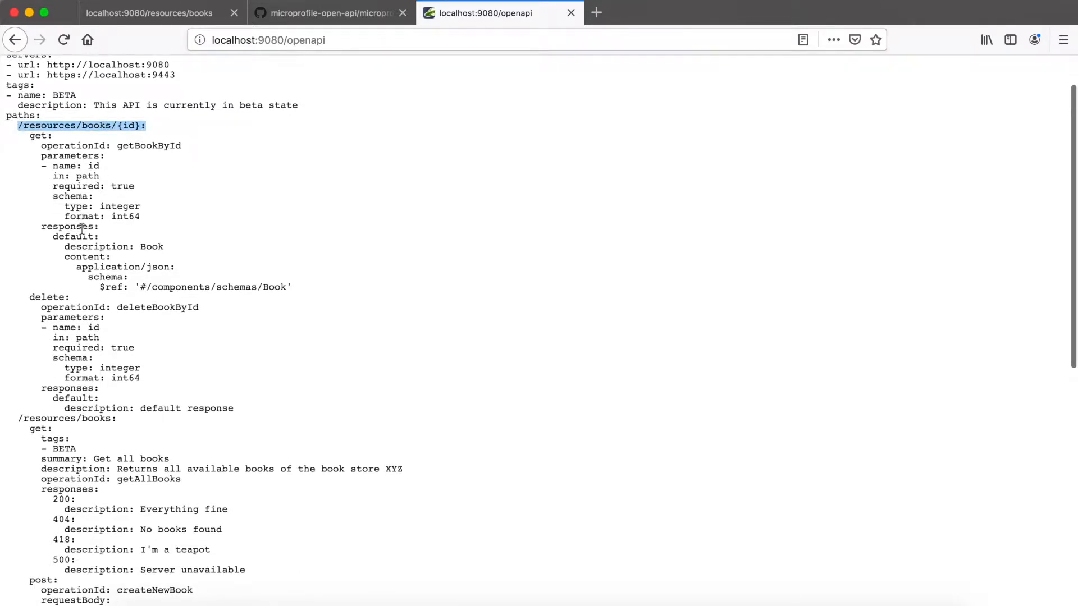
pyautogui.scroll(-3)
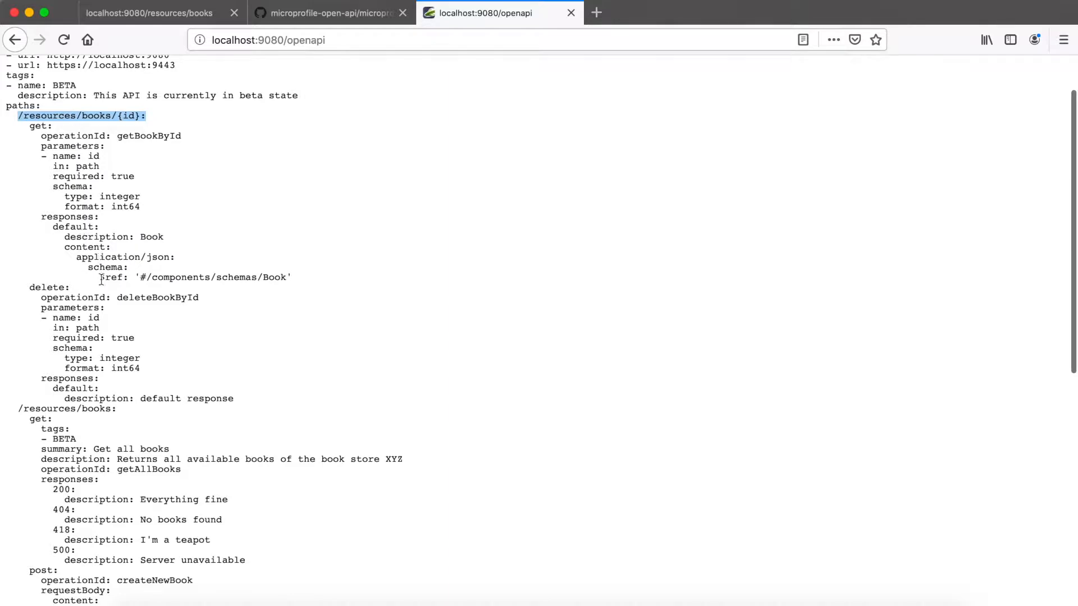
pyautogui.moveTo(100, 277); pyautogui.dragTo(289, 277)
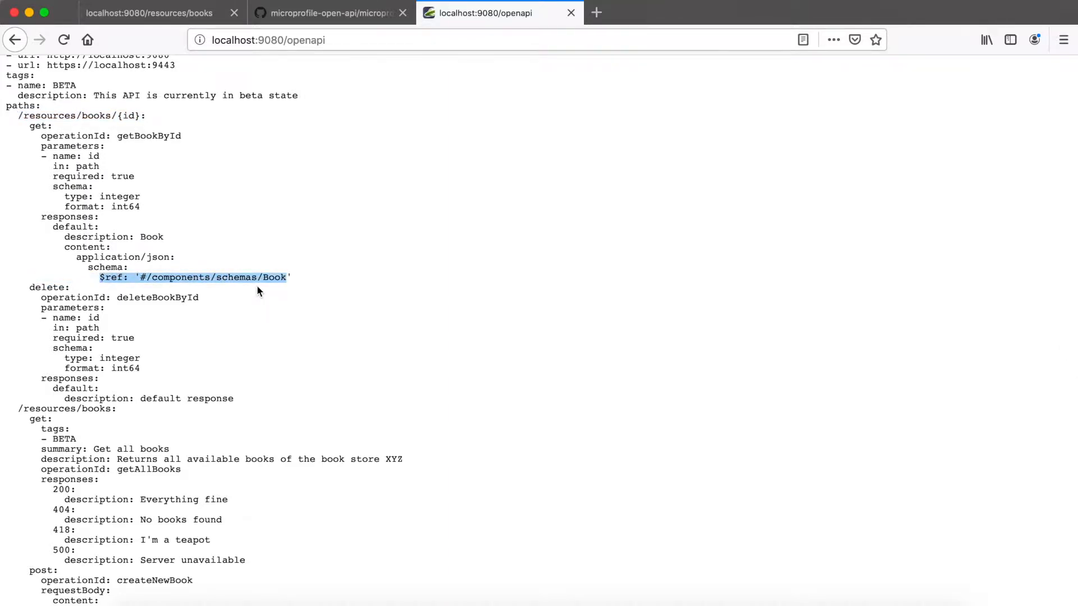
pyautogui.scroll(-3)
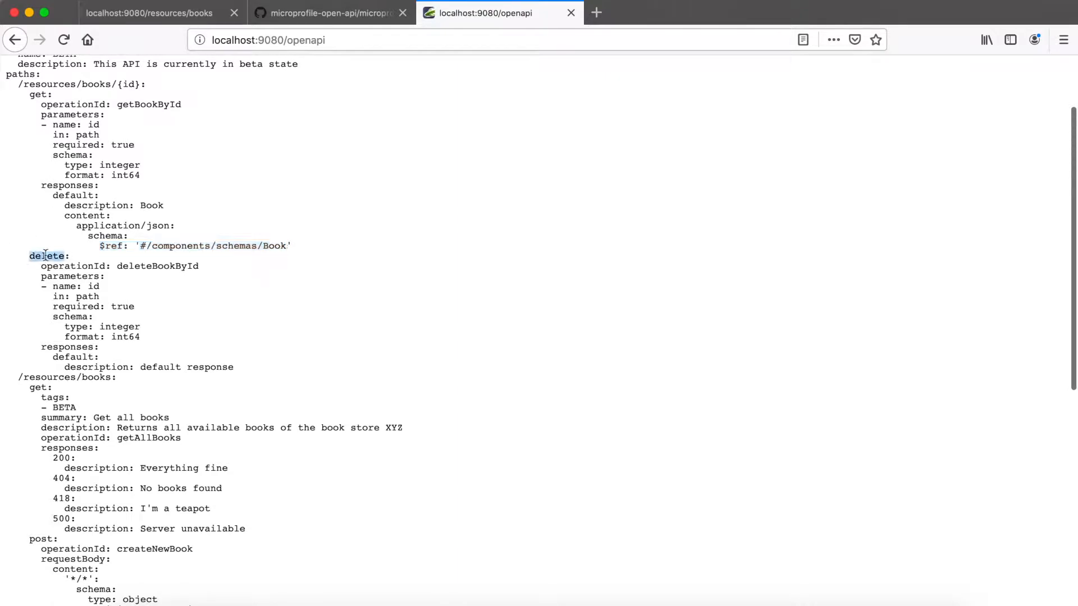
pyautogui.scroll(-3)
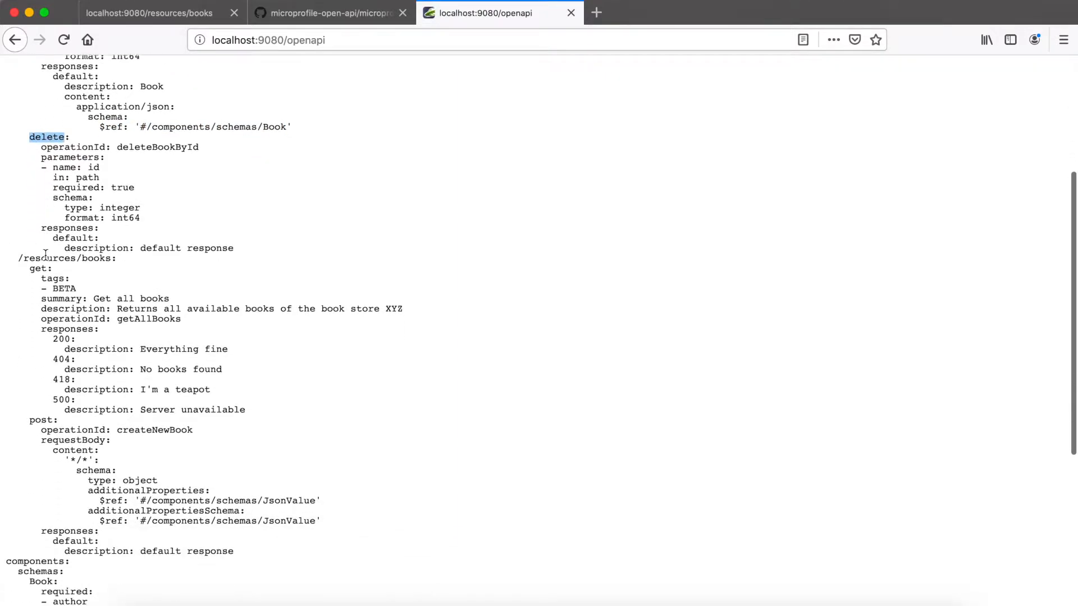
pyautogui.scroll(-3)
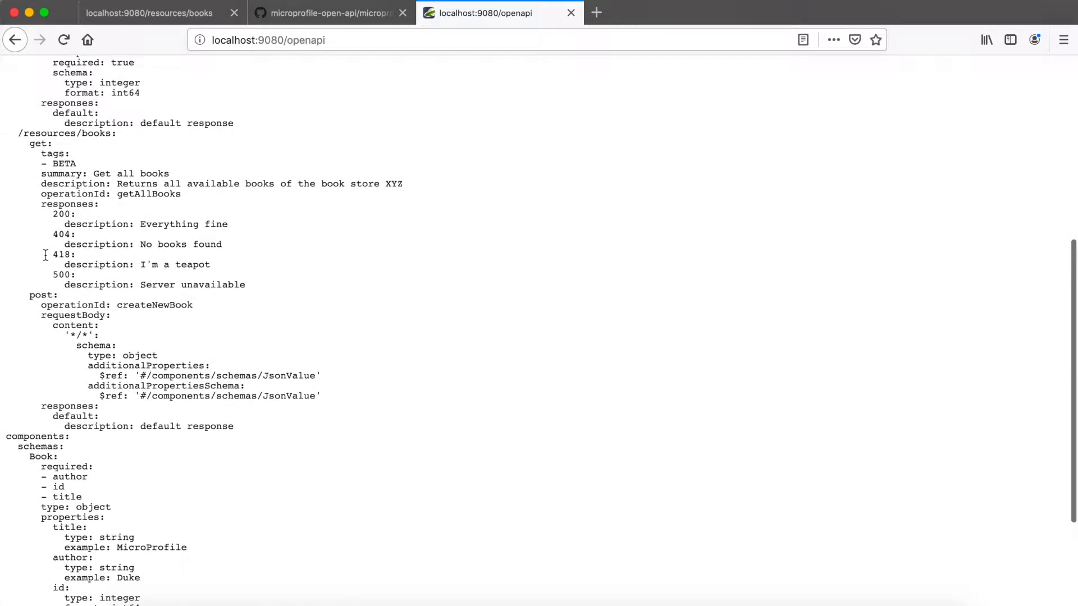
pyautogui.scroll(-3)
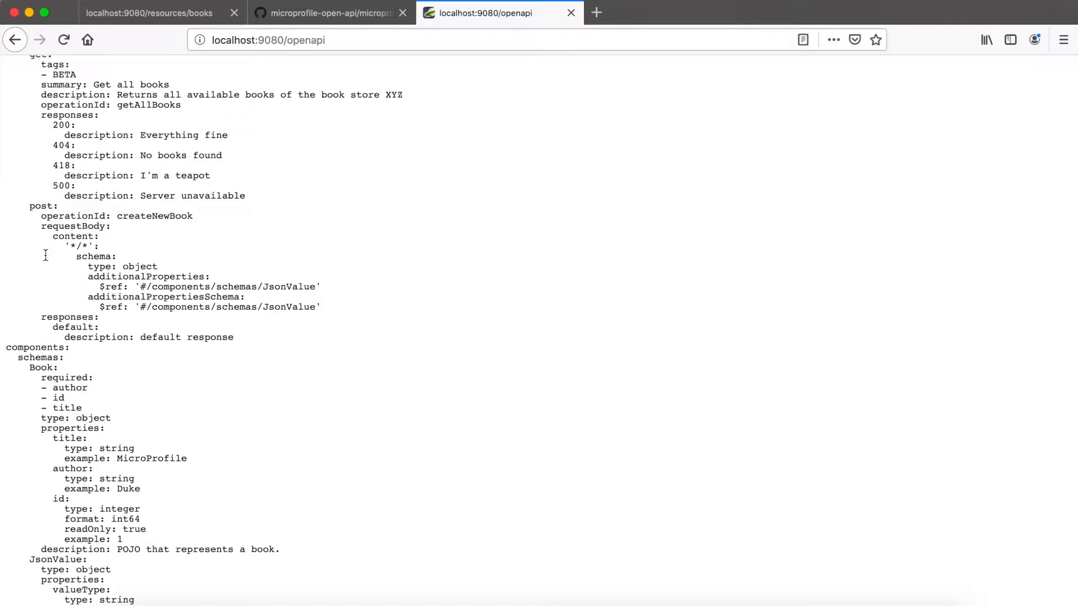
pyautogui.moveTo(245, 281)
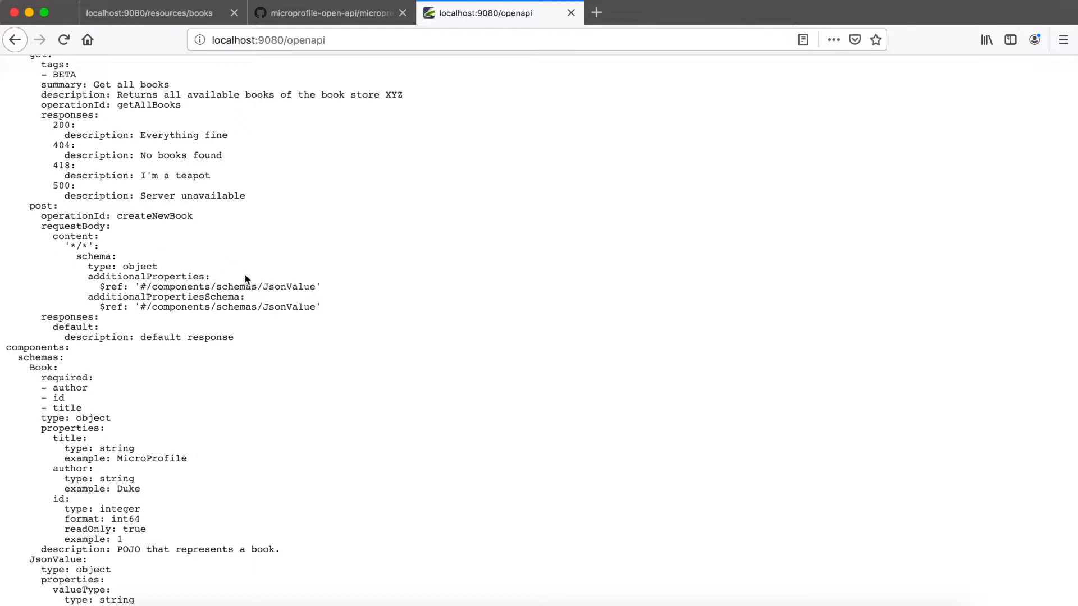
pyautogui.scroll(3)
pyautogui.write('/')
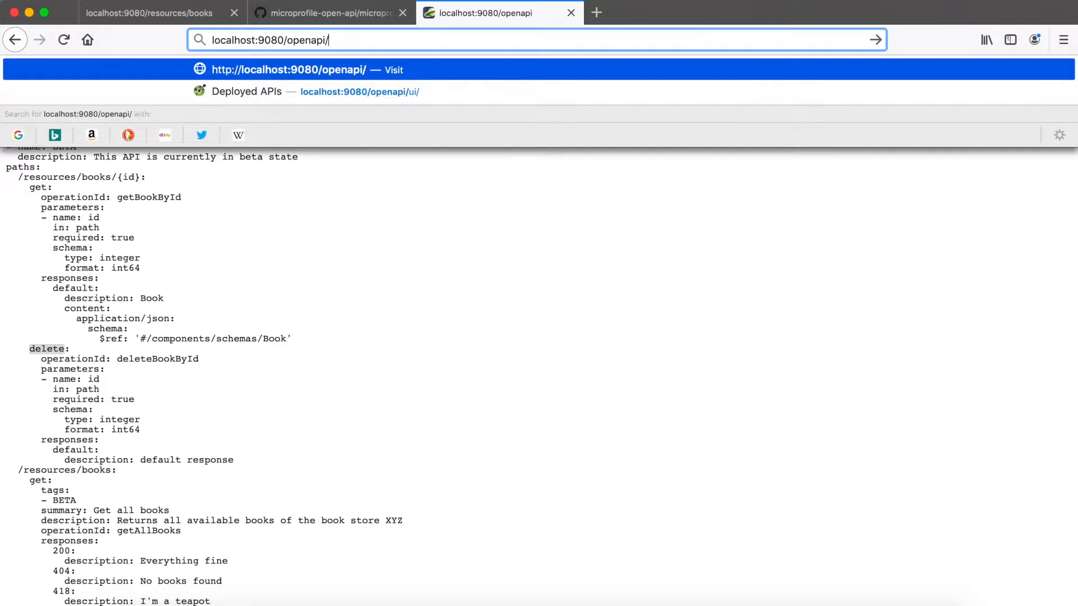
# Step: Load localhost:9080/openapi/ui in the address bar
pyautogui.write('ui')
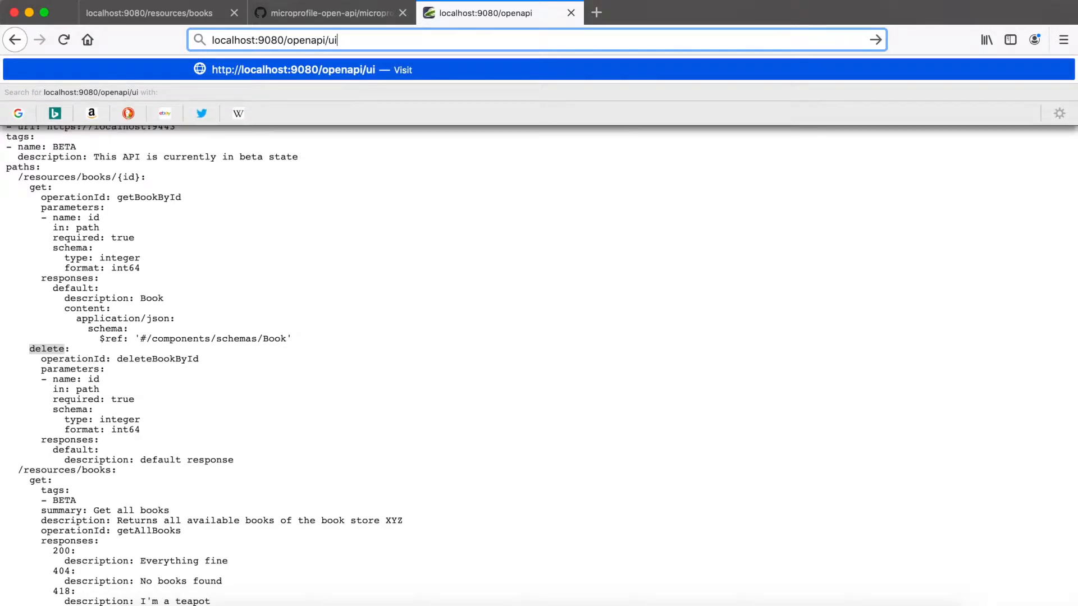
pyautogui.press('Enter')
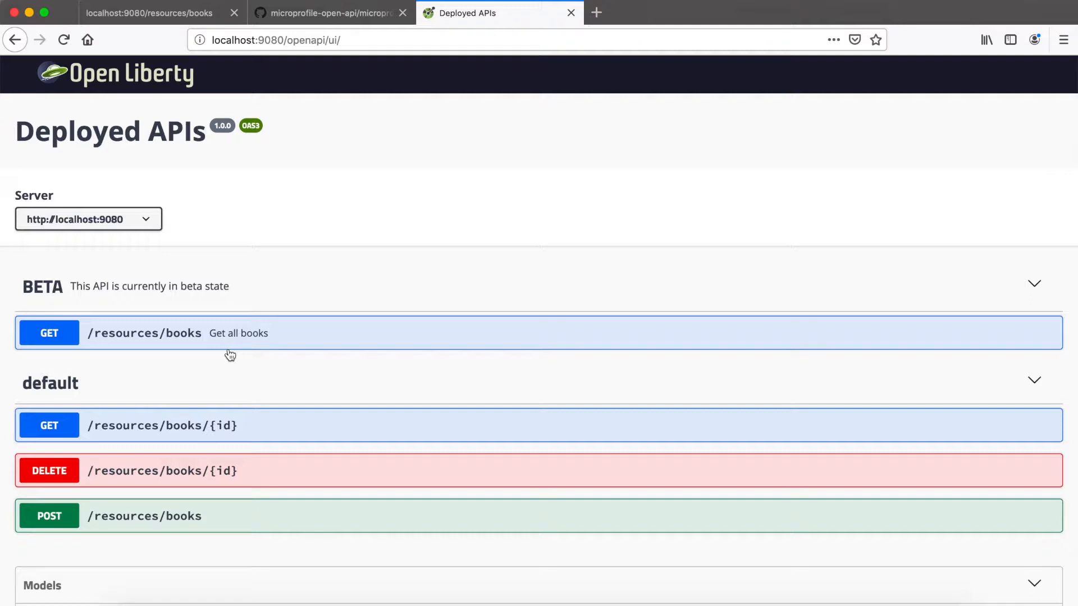
pyautogui.moveTo(172, 296)
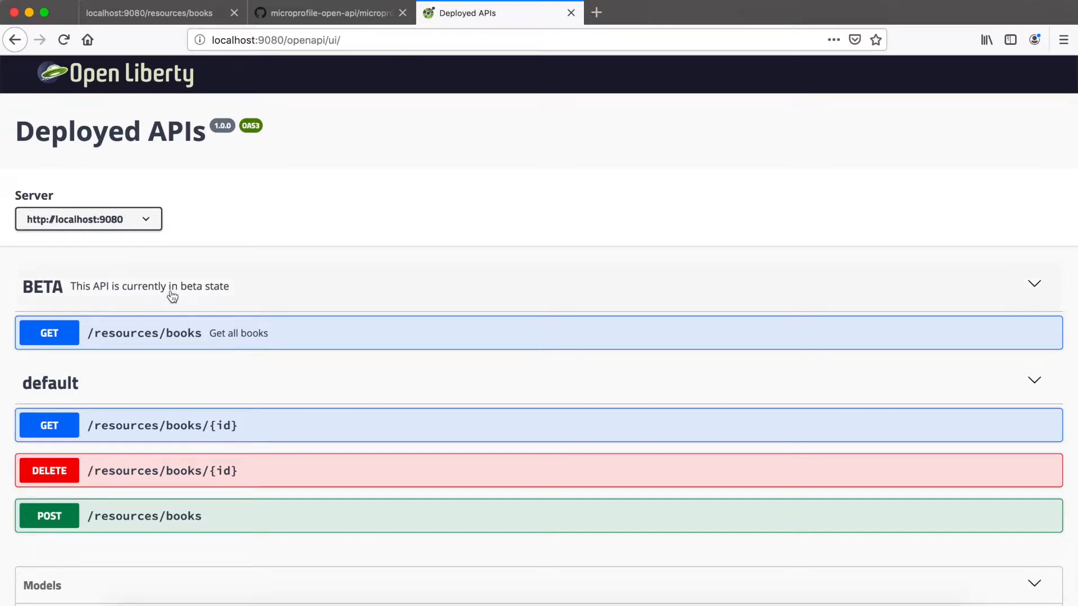
pyautogui.moveTo(205, 327)
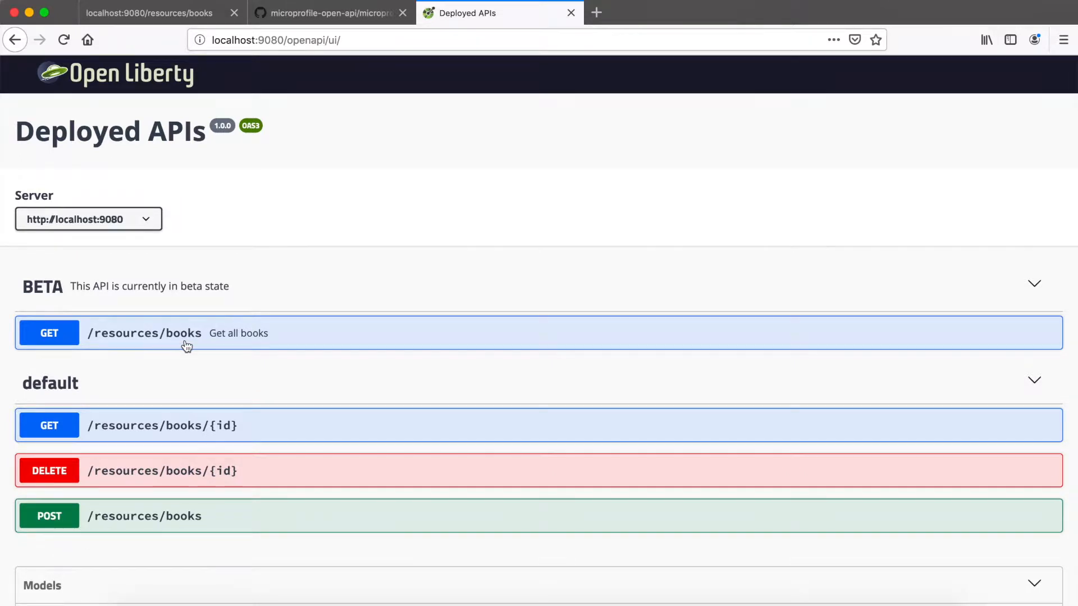
# Step: Expand GET /resources/books, then browse GET /resources/books/{id} and the Models section
pyautogui.click(186, 334)
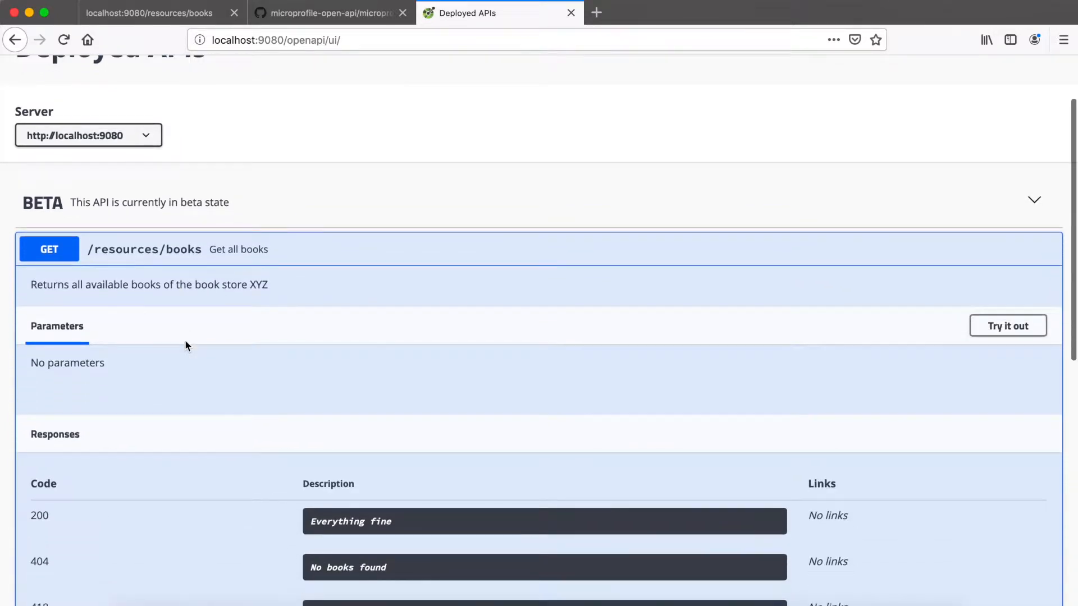
pyautogui.scroll(-3)
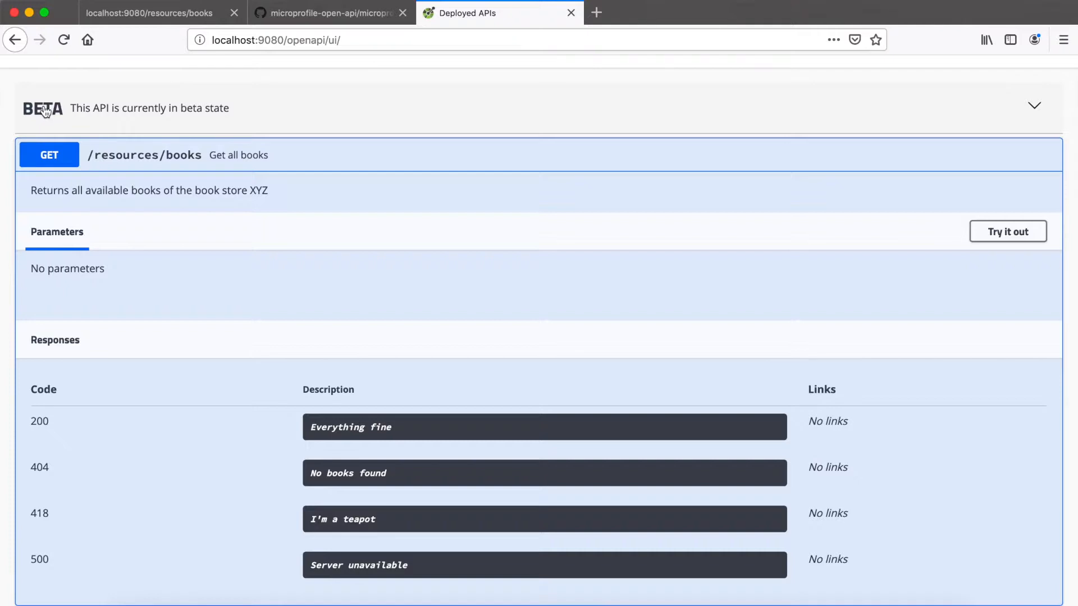
pyautogui.scroll(-3)
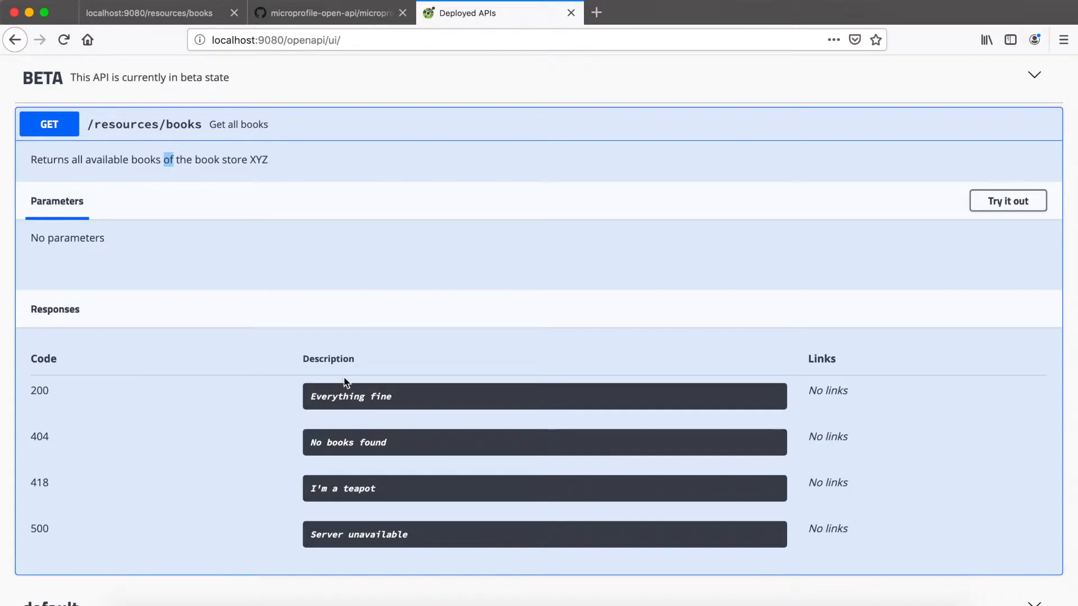
pyautogui.scroll(-3)
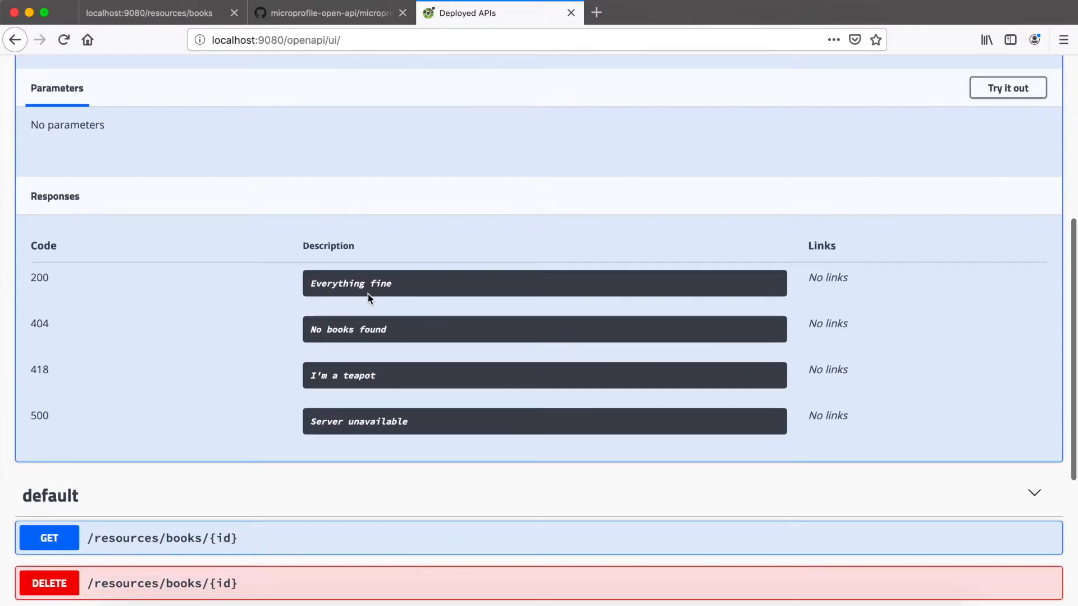
pyautogui.moveTo(364, 324)
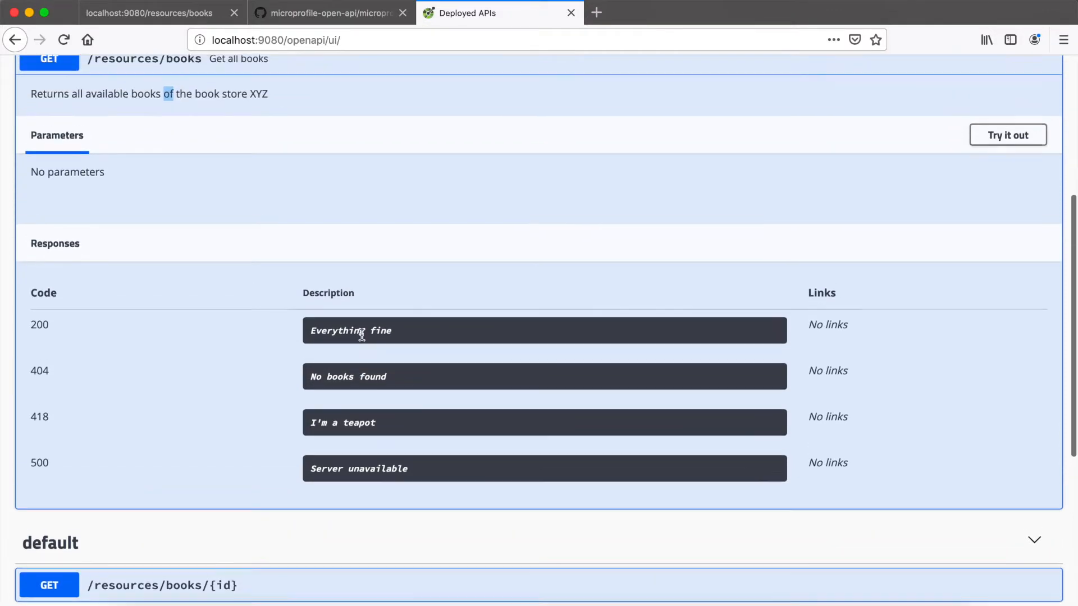
pyautogui.scroll(-3)
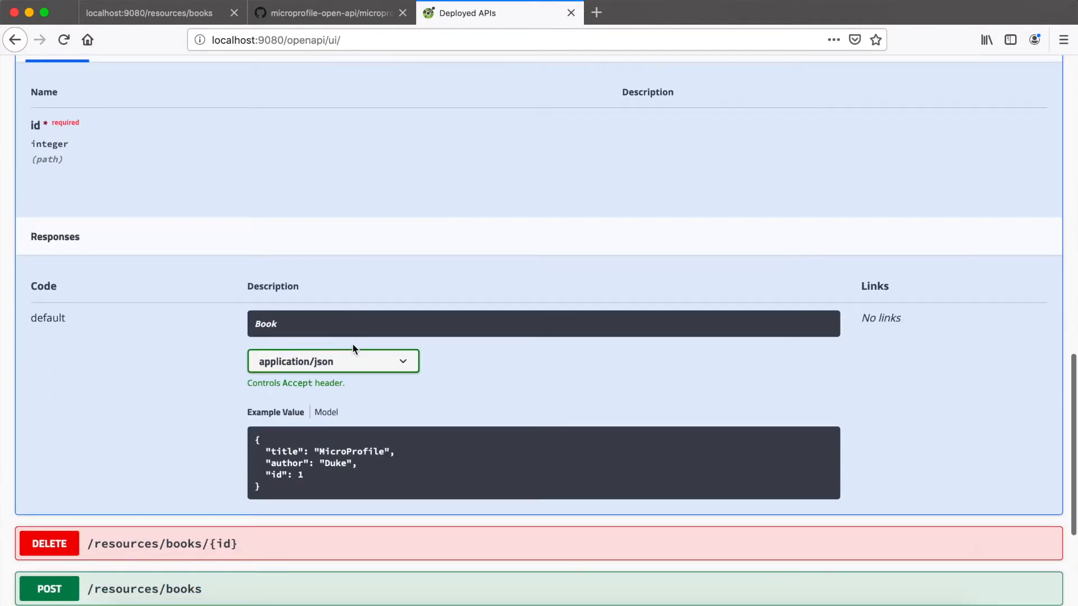
pyautogui.moveTo(256, 445)
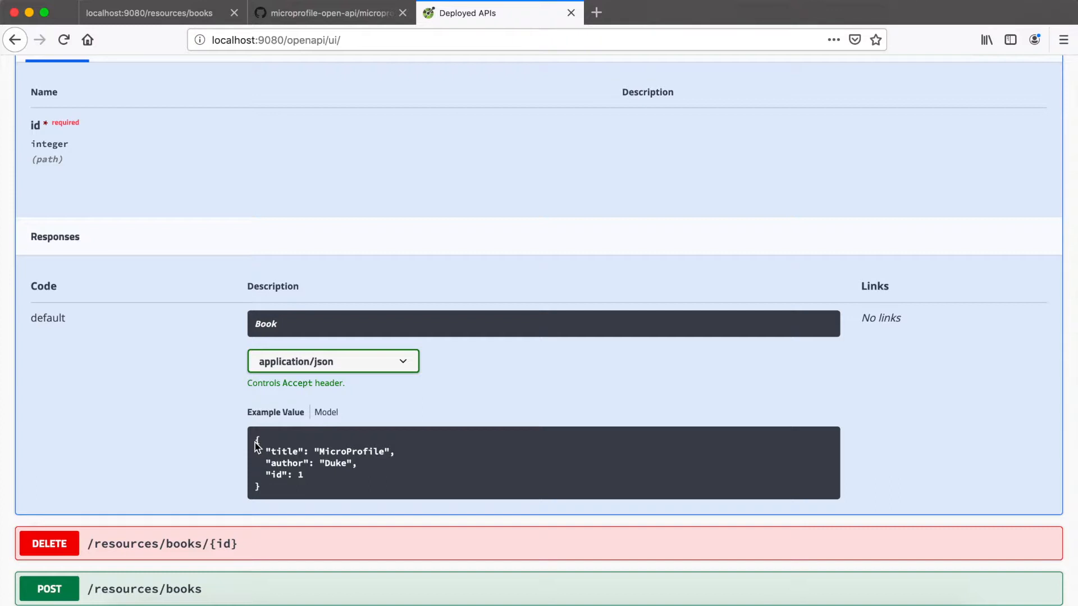
pyautogui.moveTo(301, 454)
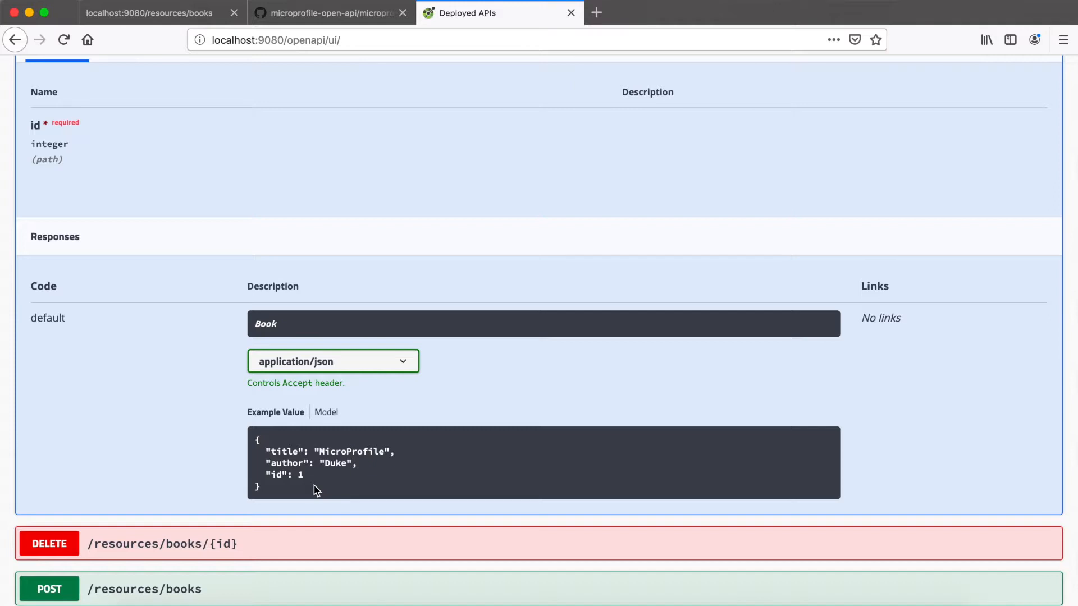
pyautogui.moveTo(308, 457)
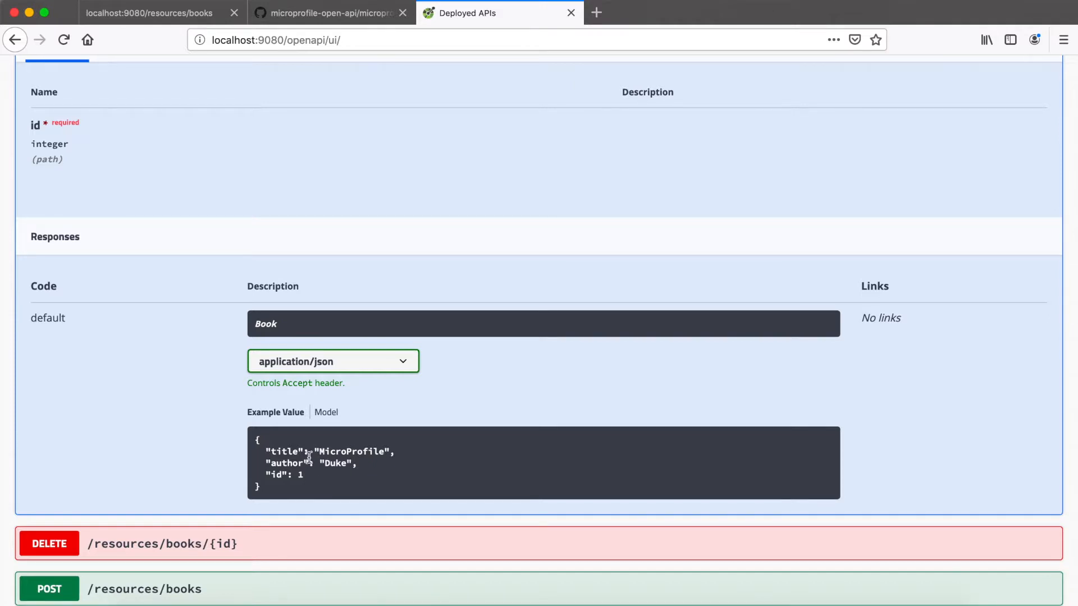
pyautogui.scroll(-3)
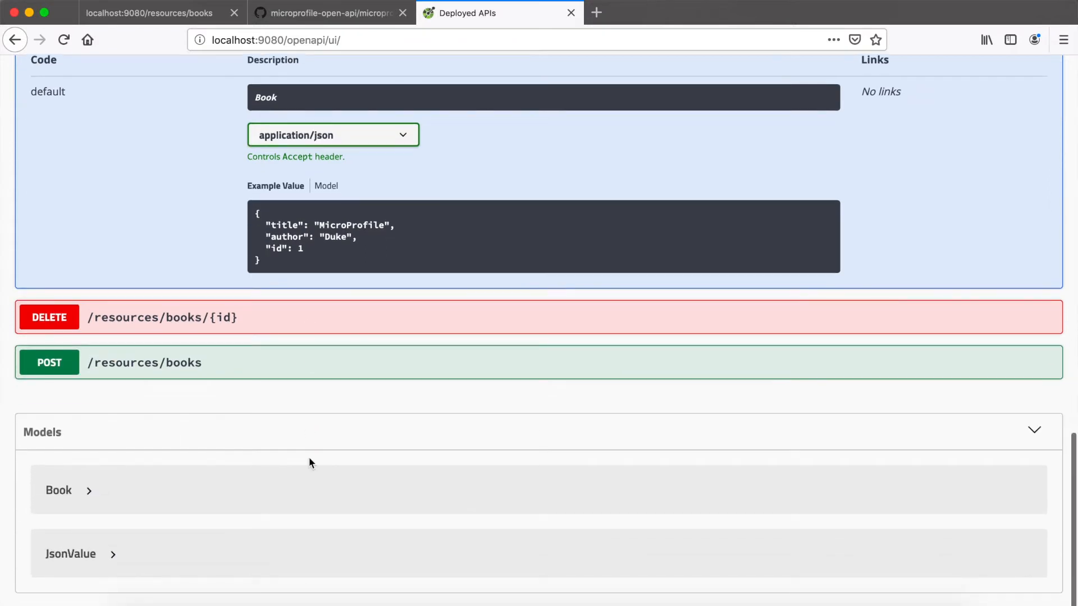
pyautogui.moveTo(163, 488)
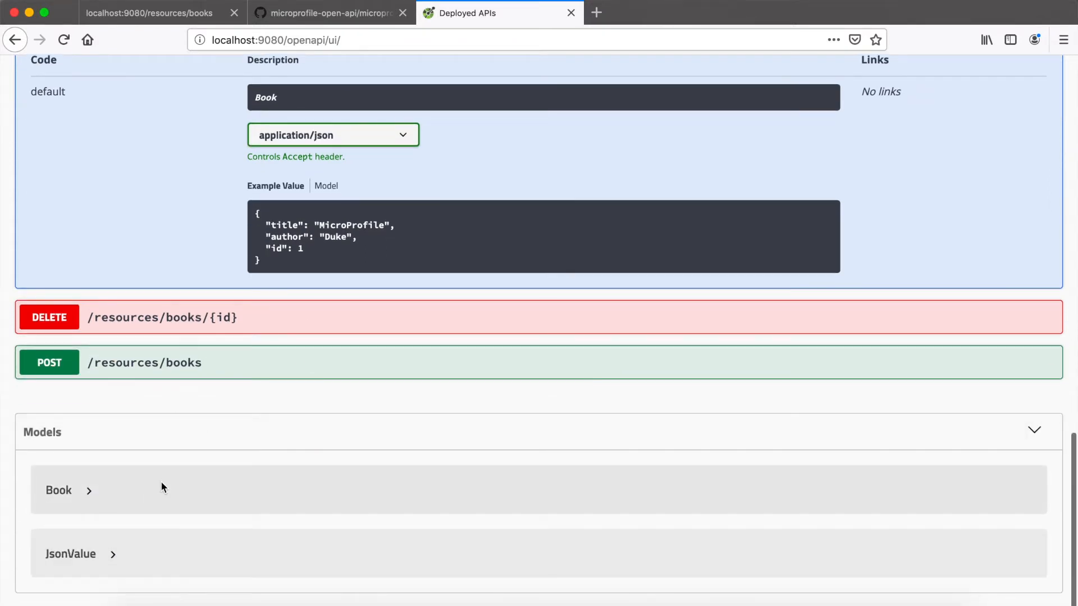
pyautogui.click(58, 490)
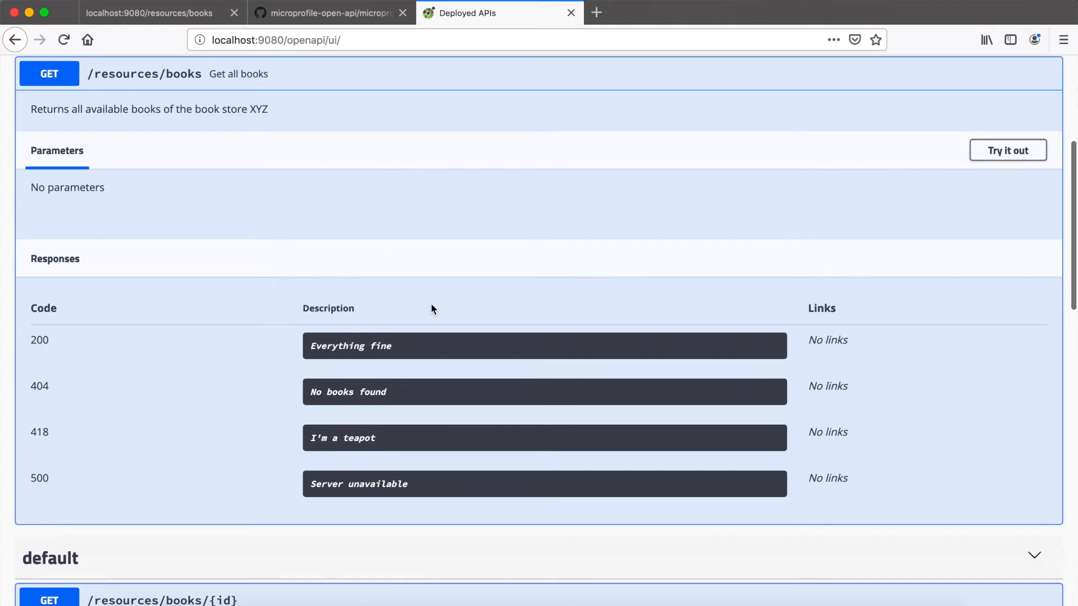
# Step: Execute GET /resources/books and review the curl command, request URL and 200 response
pyautogui.click(1007, 149)
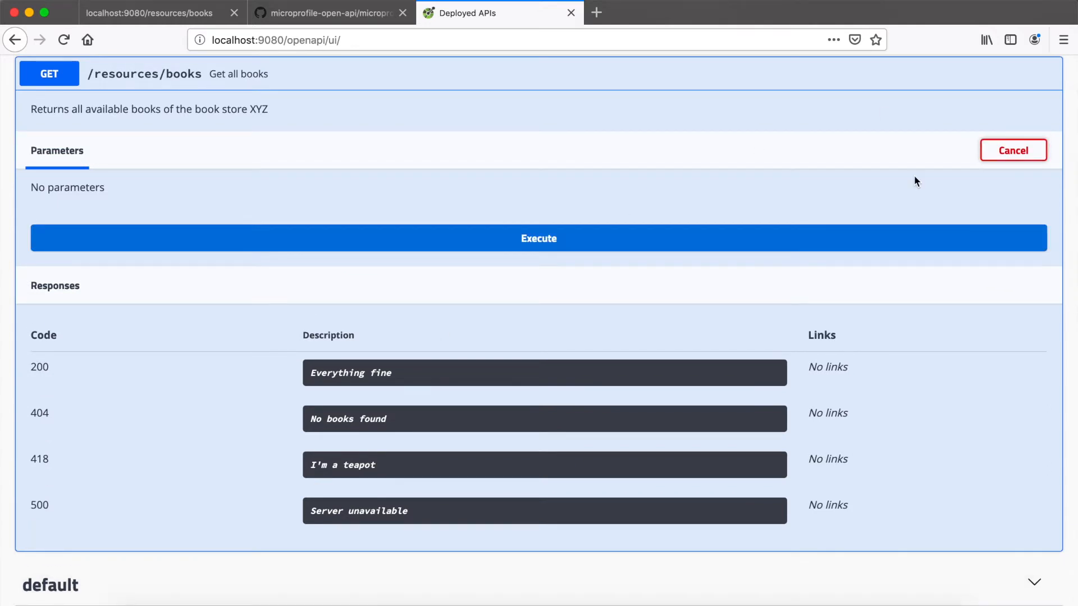
pyautogui.click(538, 238)
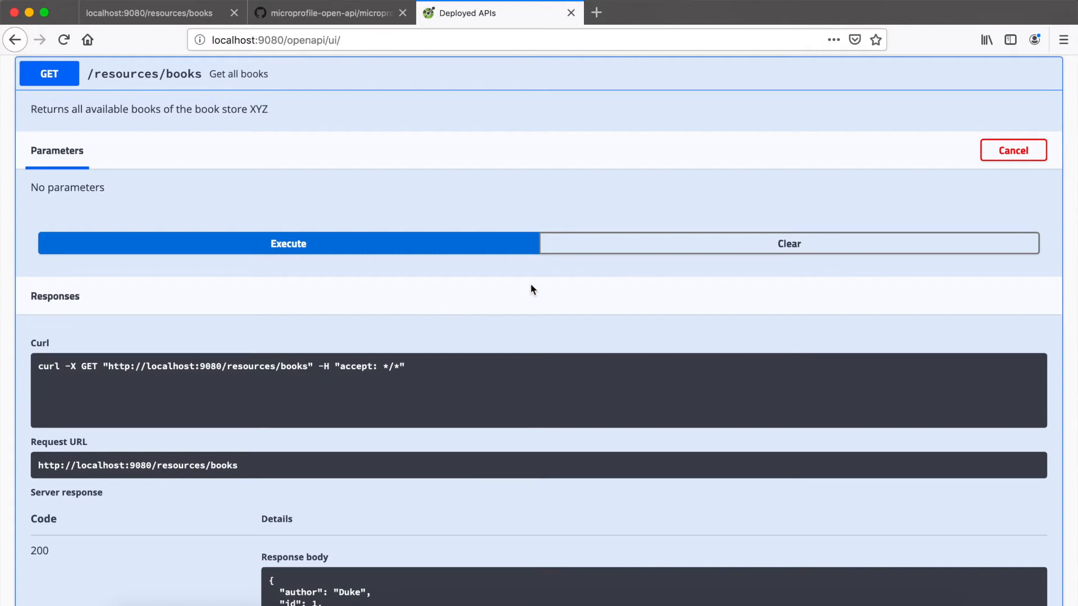
pyautogui.scroll(-3)
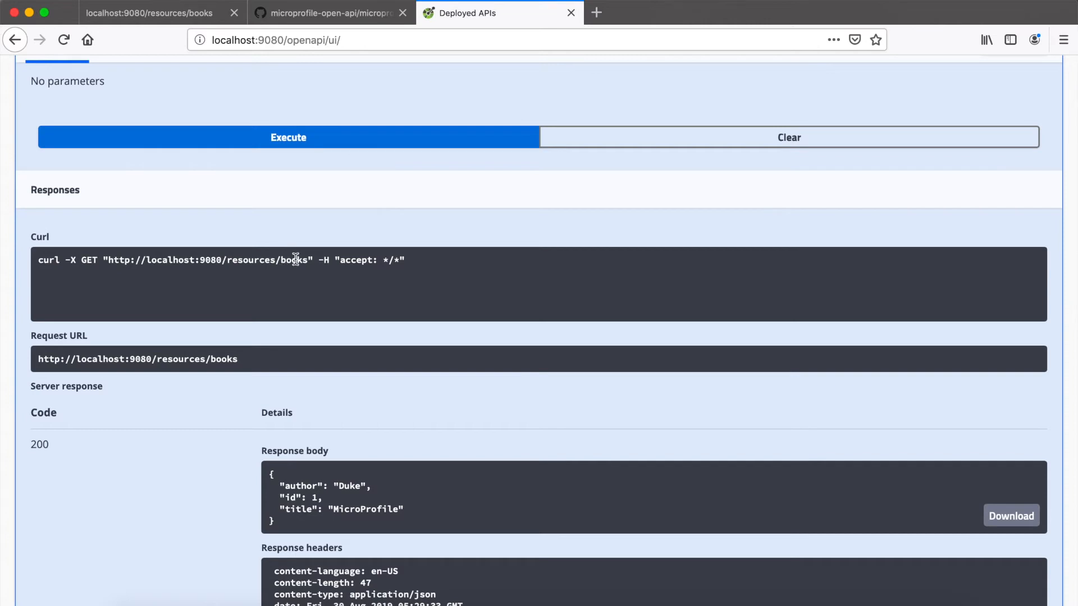
pyautogui.scroll(-3)
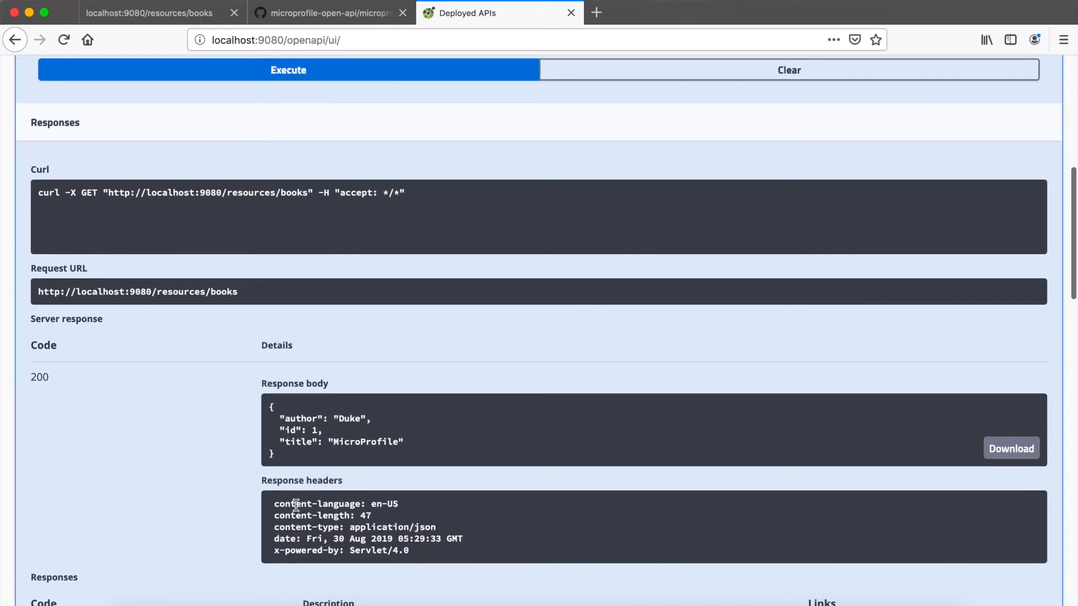
pyautogui.scroll(-3)
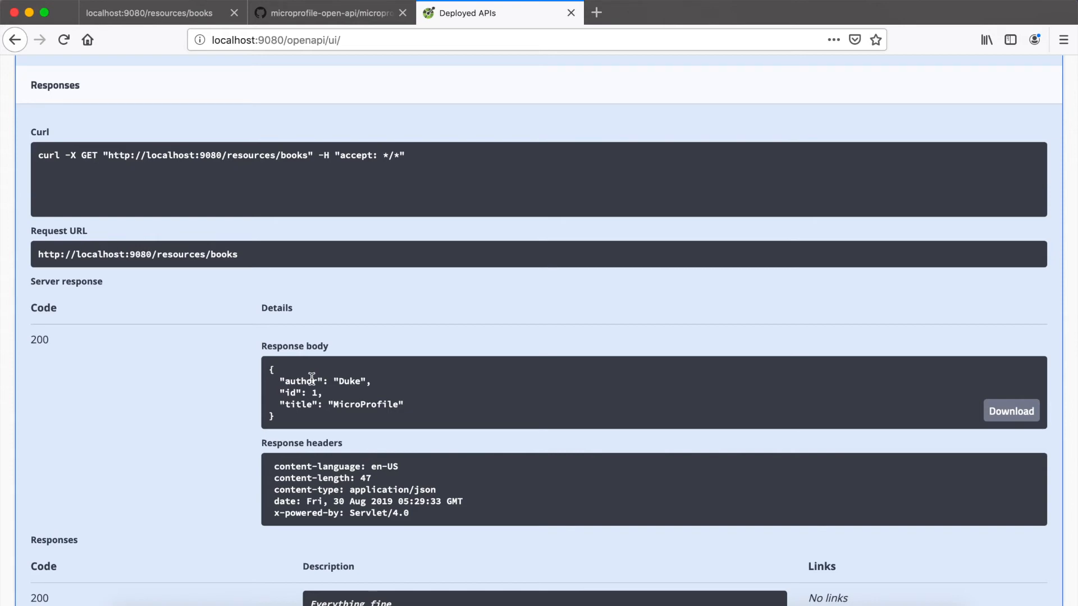
pyautogui.scroll(3)
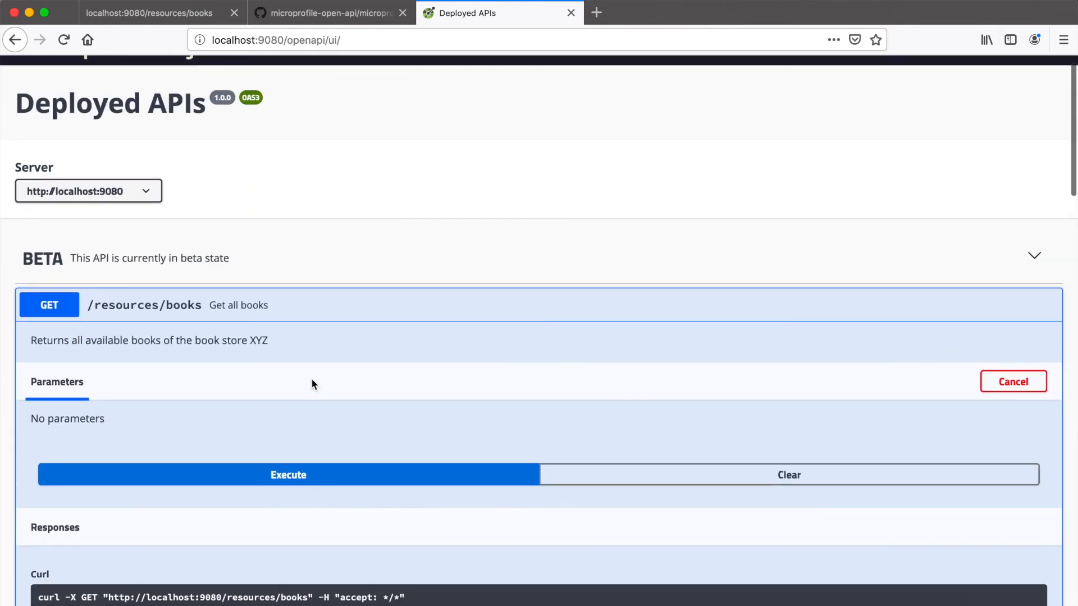